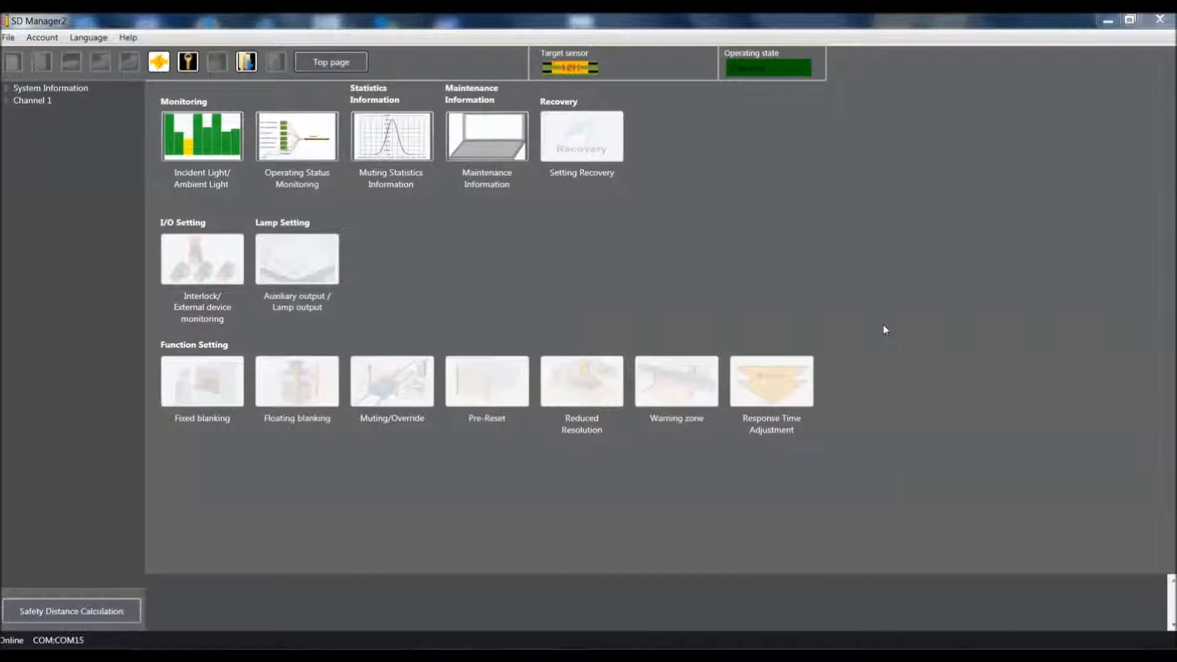
mouse_move(862, 293)
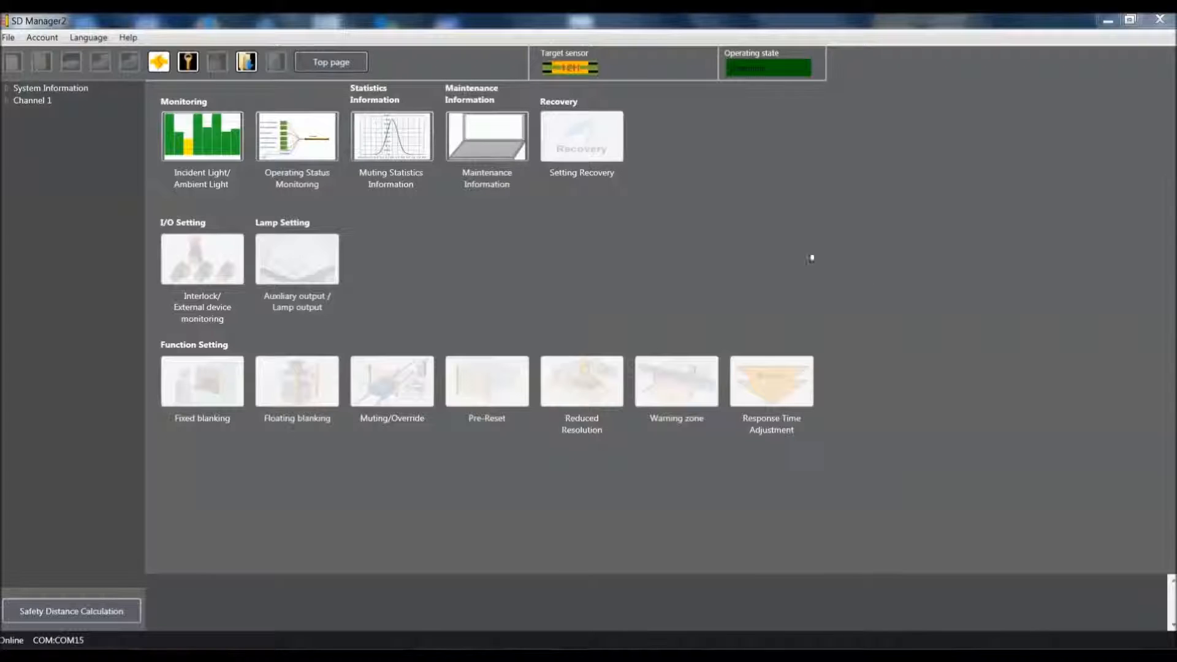
mouse_move(187, 61)
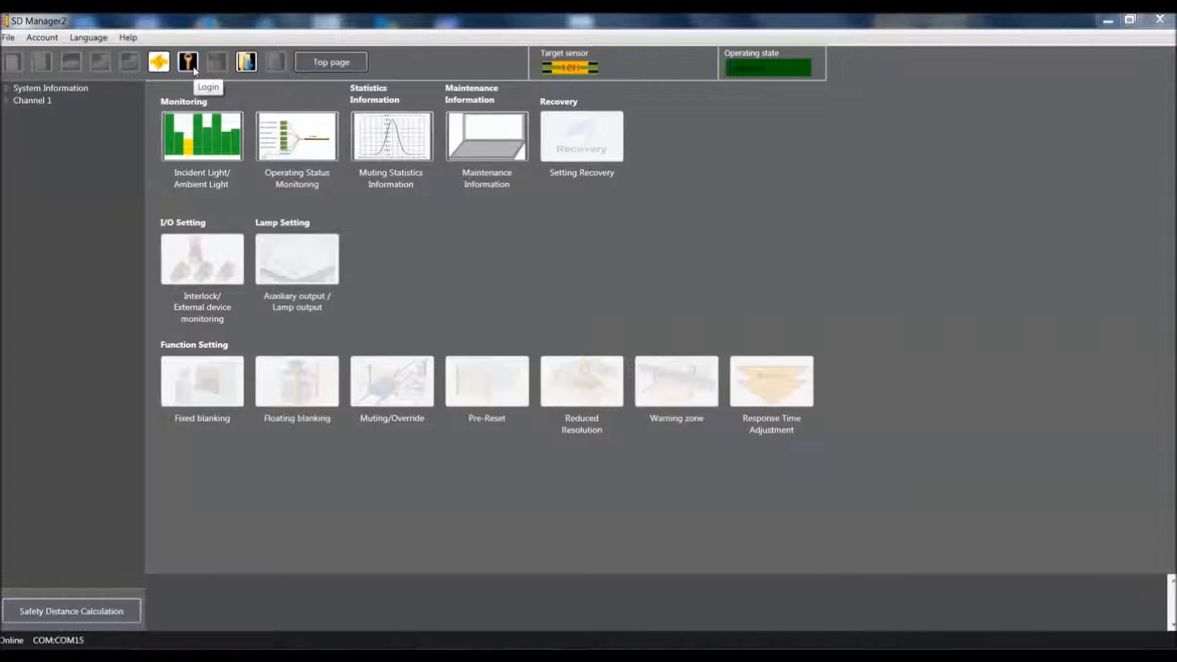
- Log in at Administrator Level with the password and switch the sensor to setting state
click(187, 61)
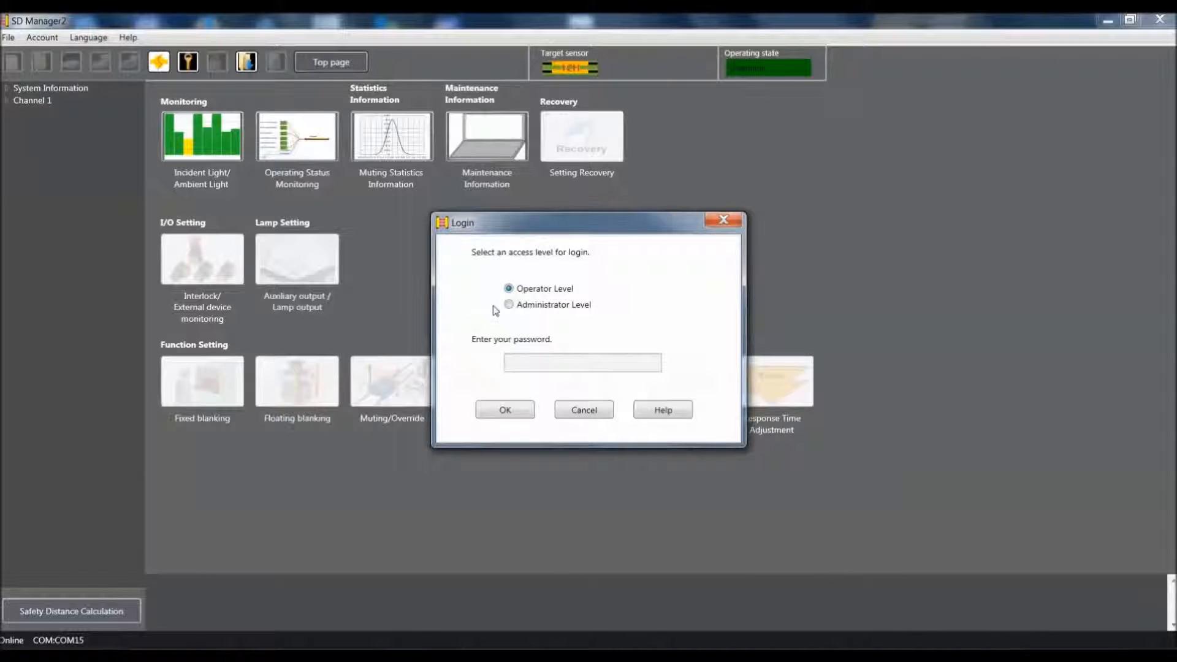
click(508, 305)
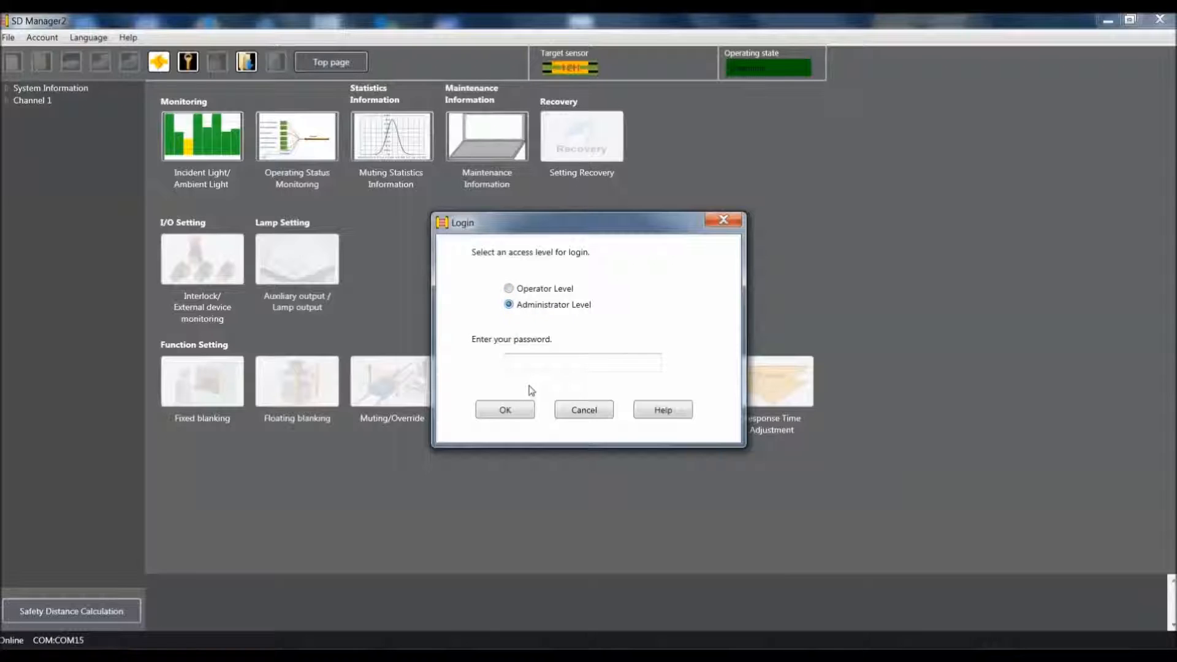
click(581, 362)
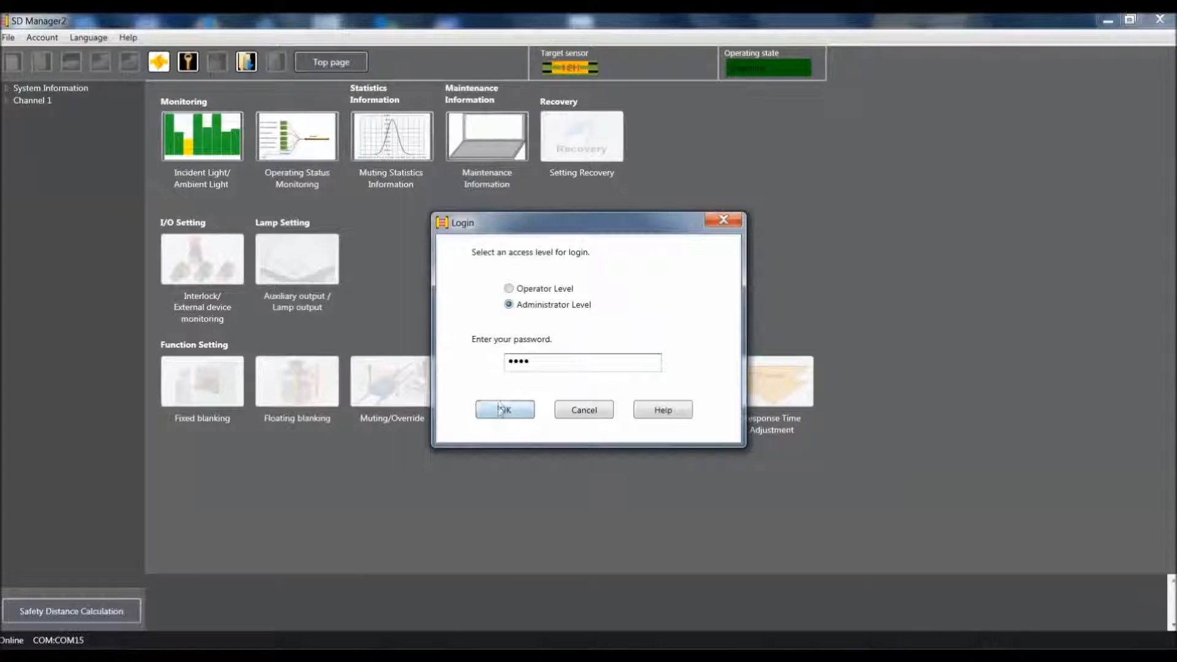
click(505, 410)
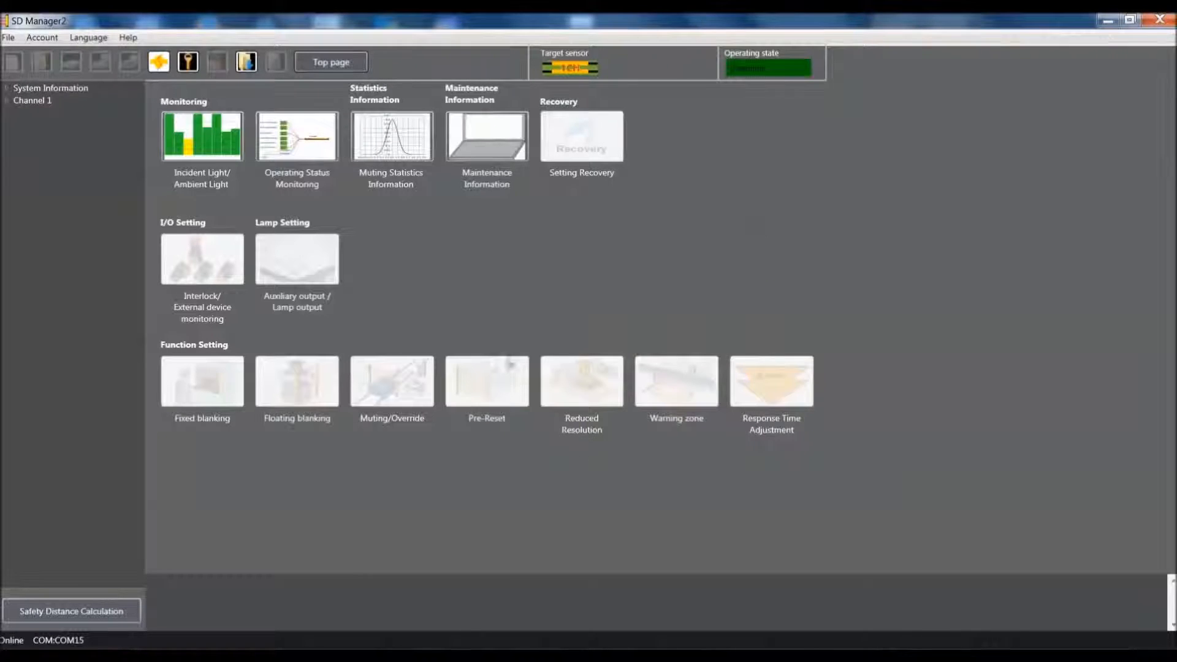
click(187, 61)
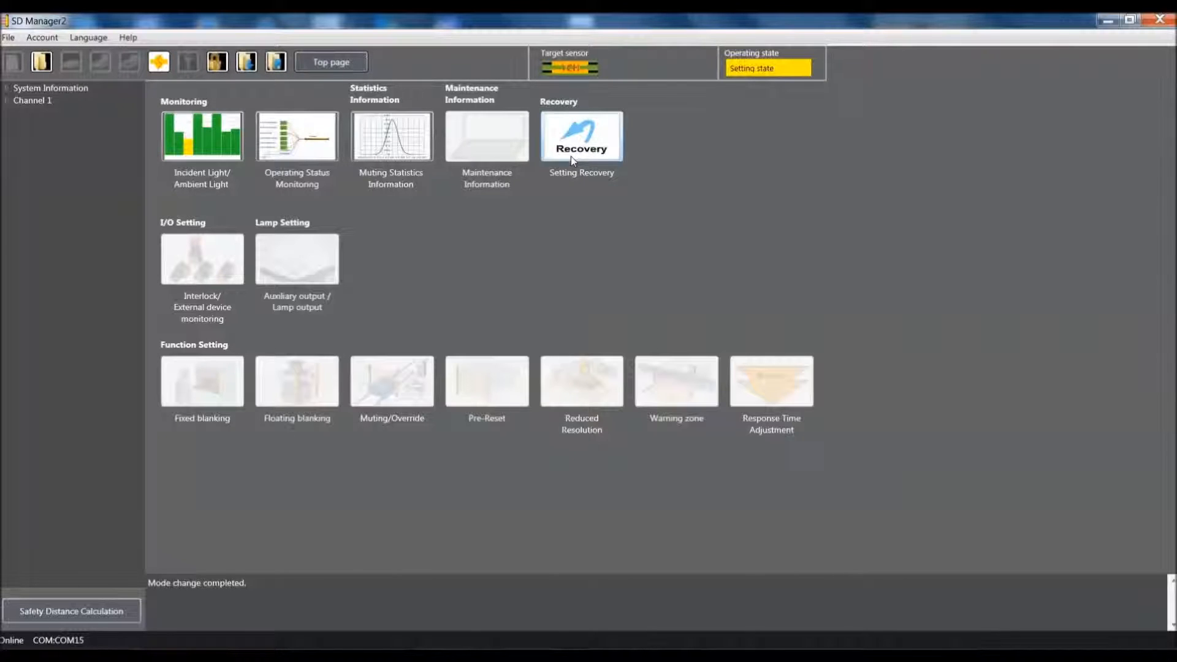
- Reset the sensor to factory default settings via Setting Recovery
click(582, 136)
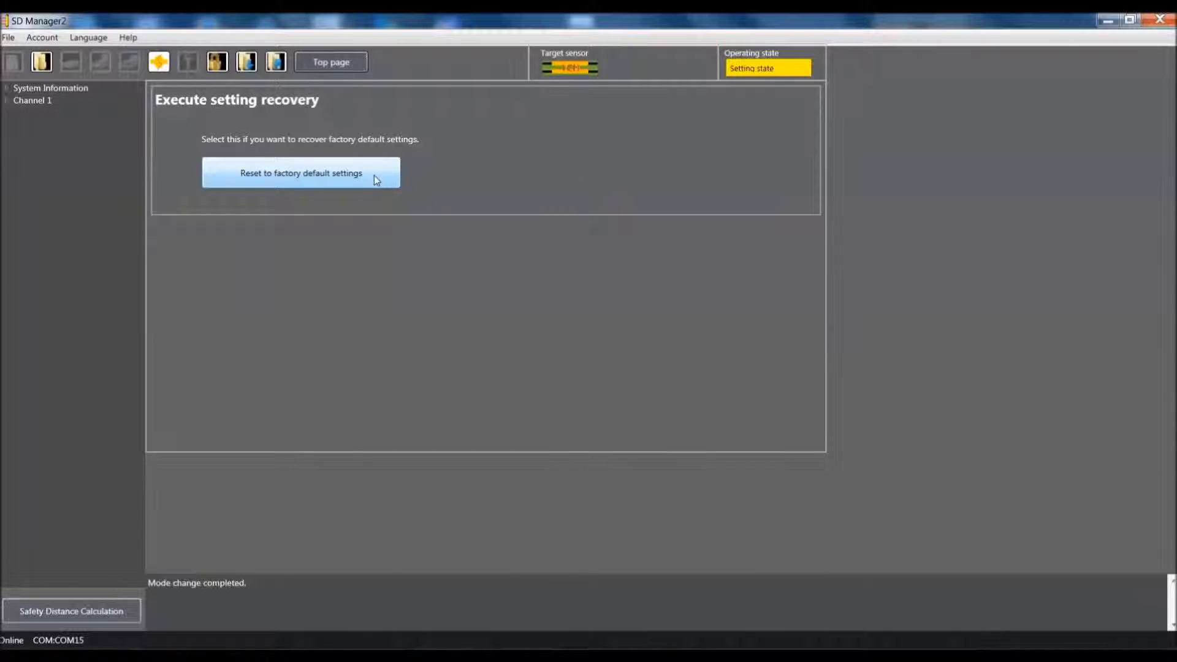
click(300, 173)
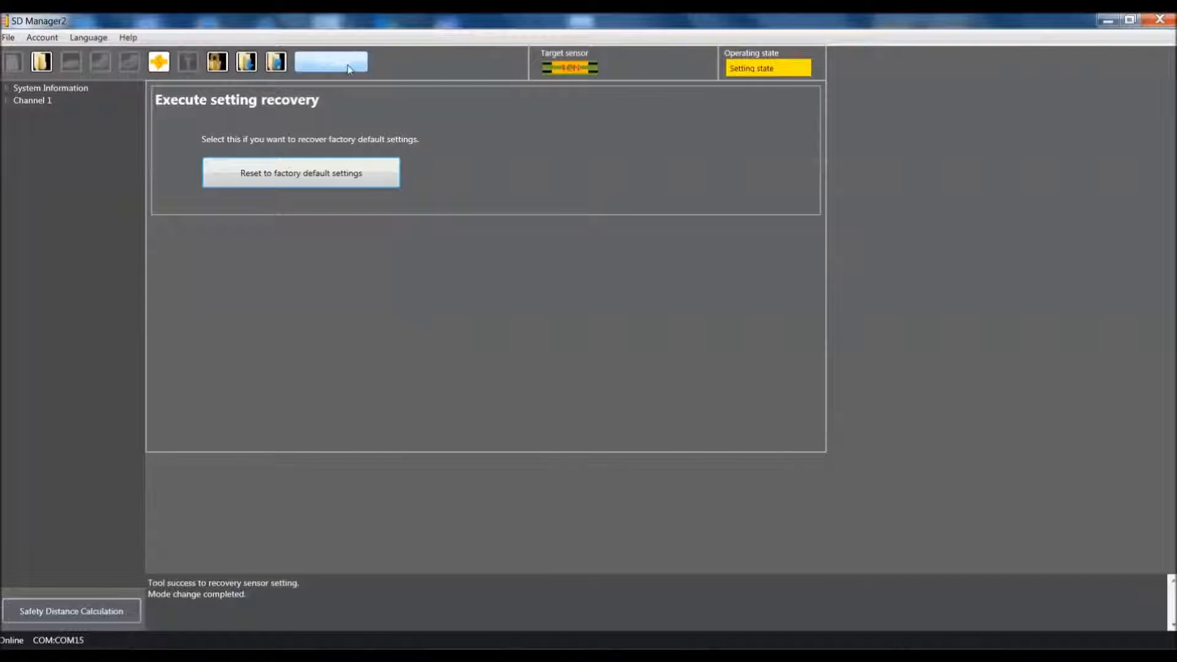
- Show the Muting/Override settings with the light-level chart displaying 16 beams and a chosen axis unit
click(331, 61)
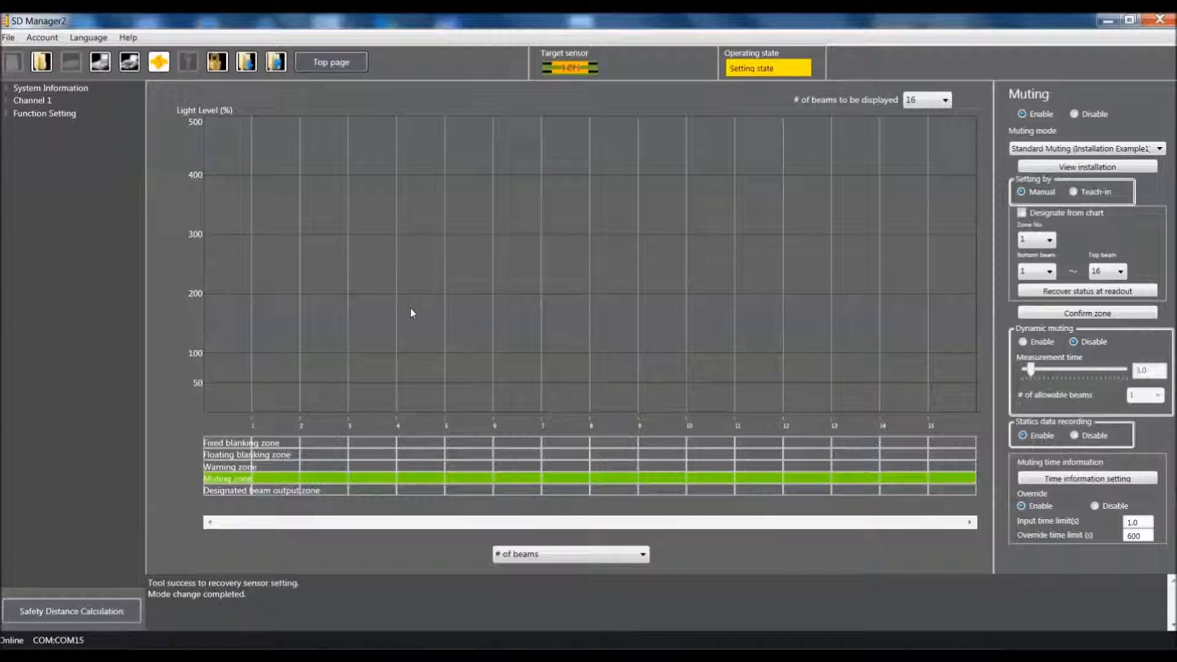
mouse_move(470, 314)
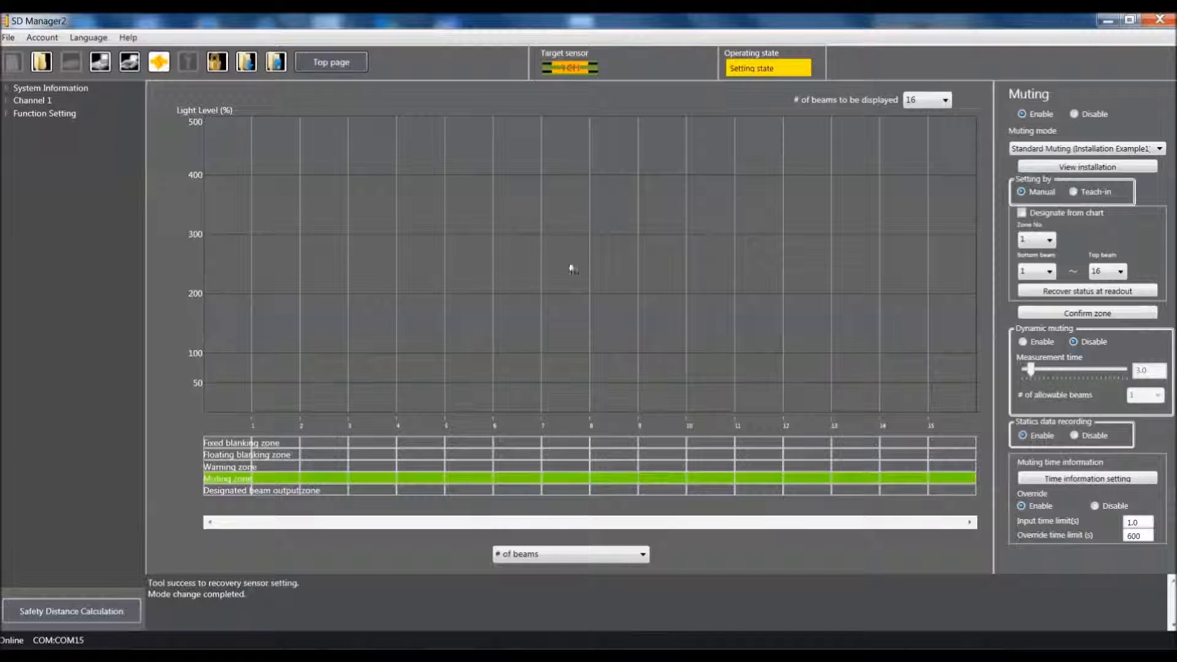
mouse_move(639, 275)
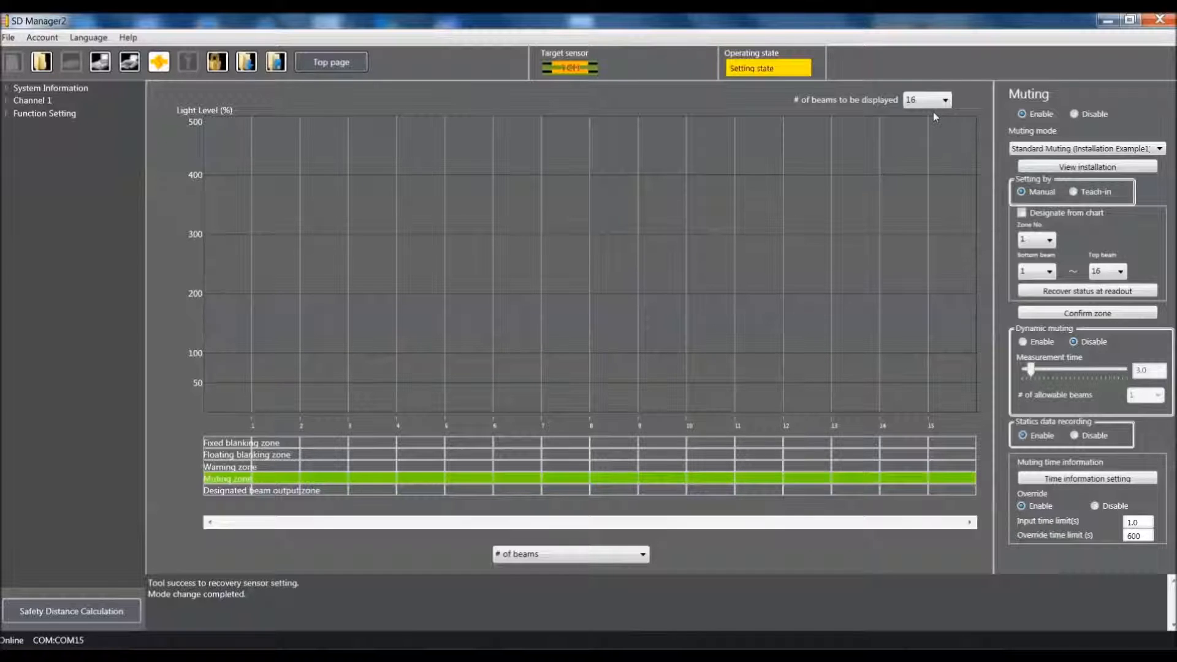
click(944, 100)
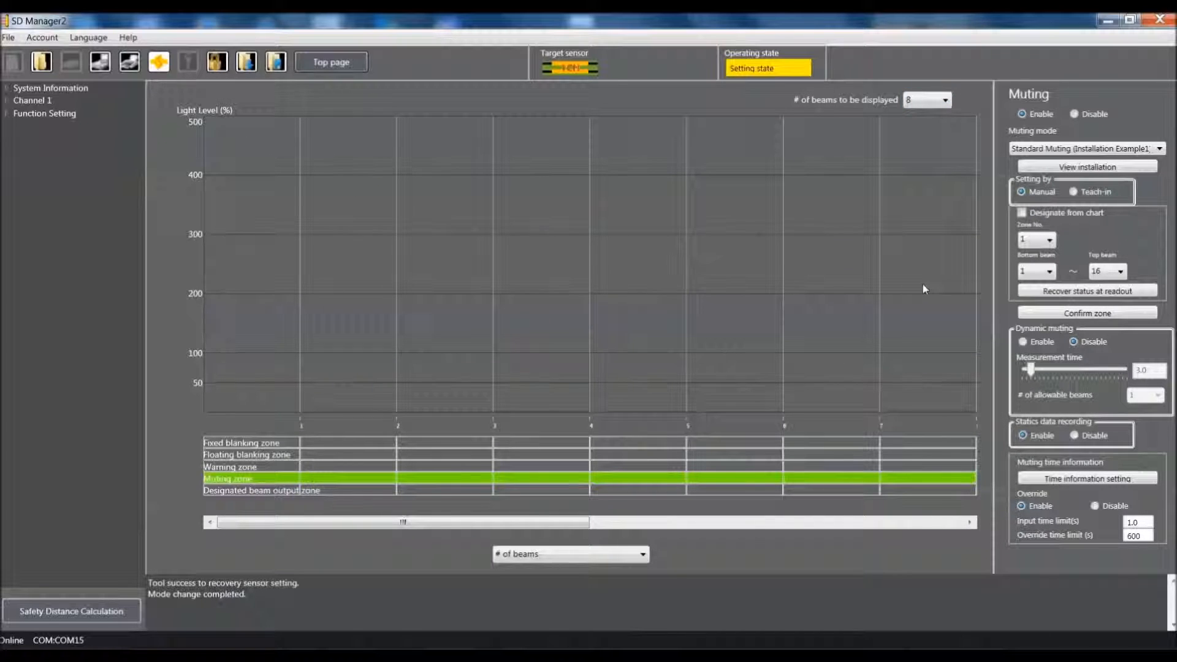
click(943, 100)
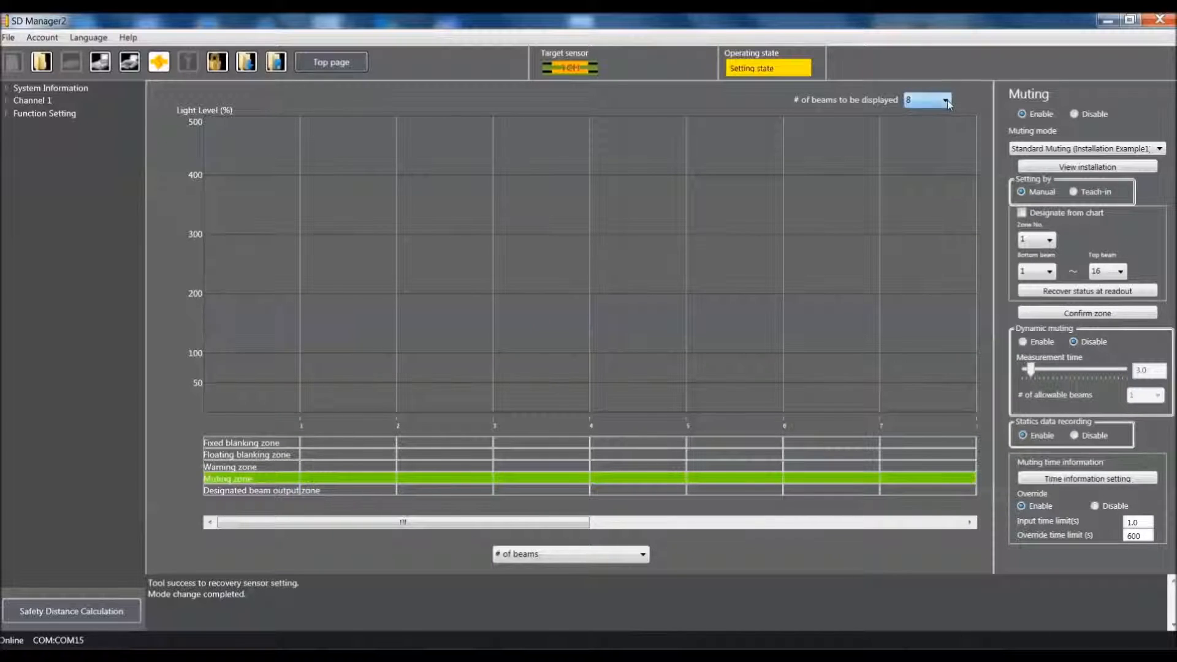
click(943, 100)
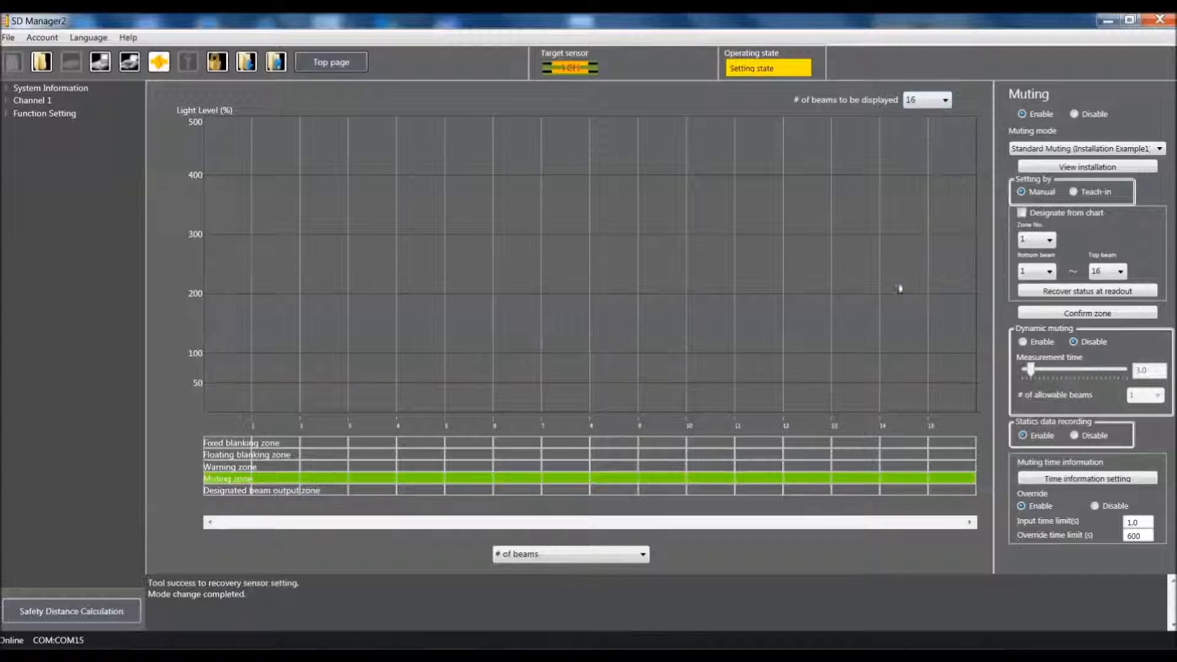
mouse_move(833, 239)
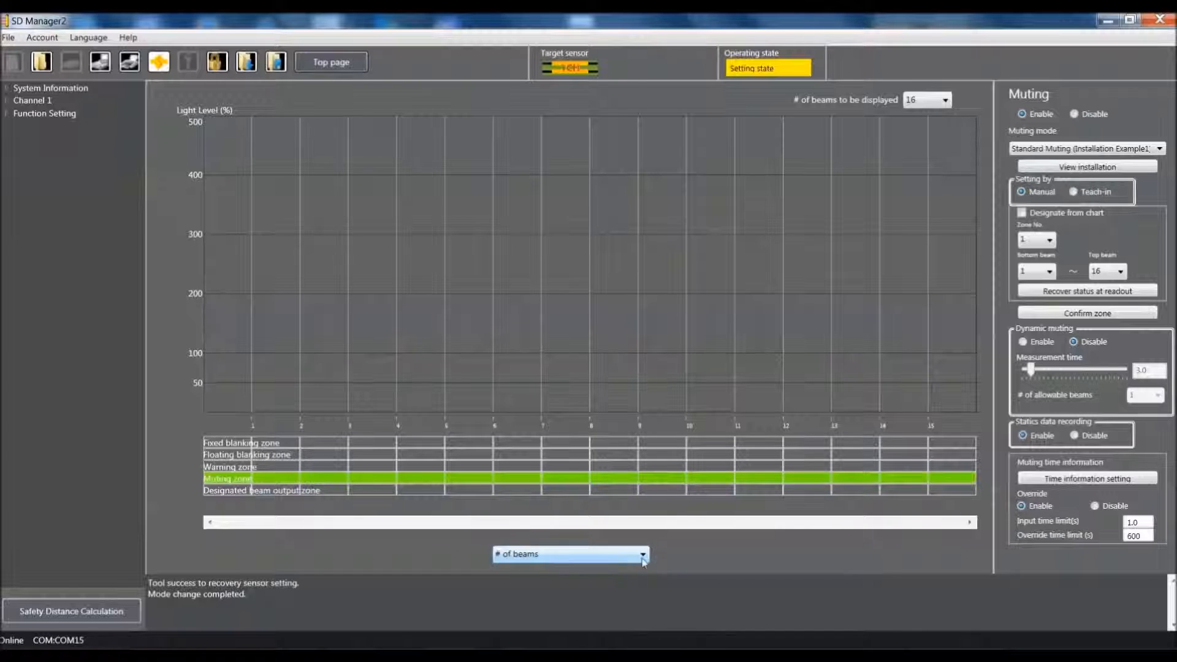
click(642, 554)
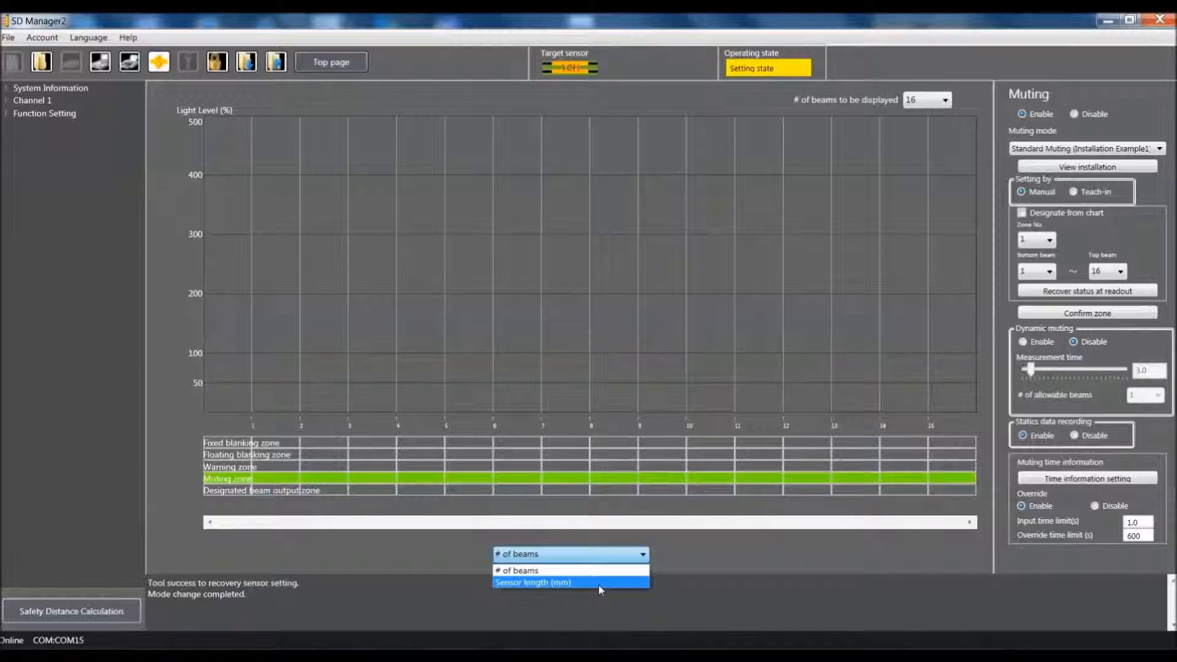
click(534, 582)
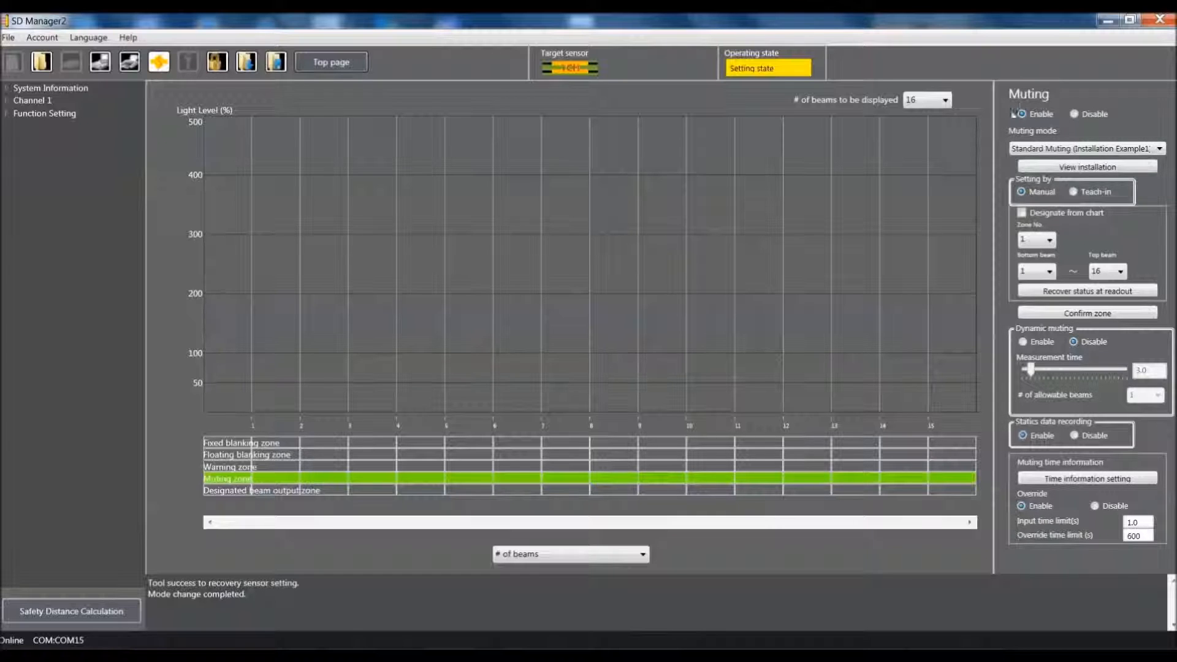
- Switch the muting mode to Exit-Only Muting and view its installation example
click(1022, 114)
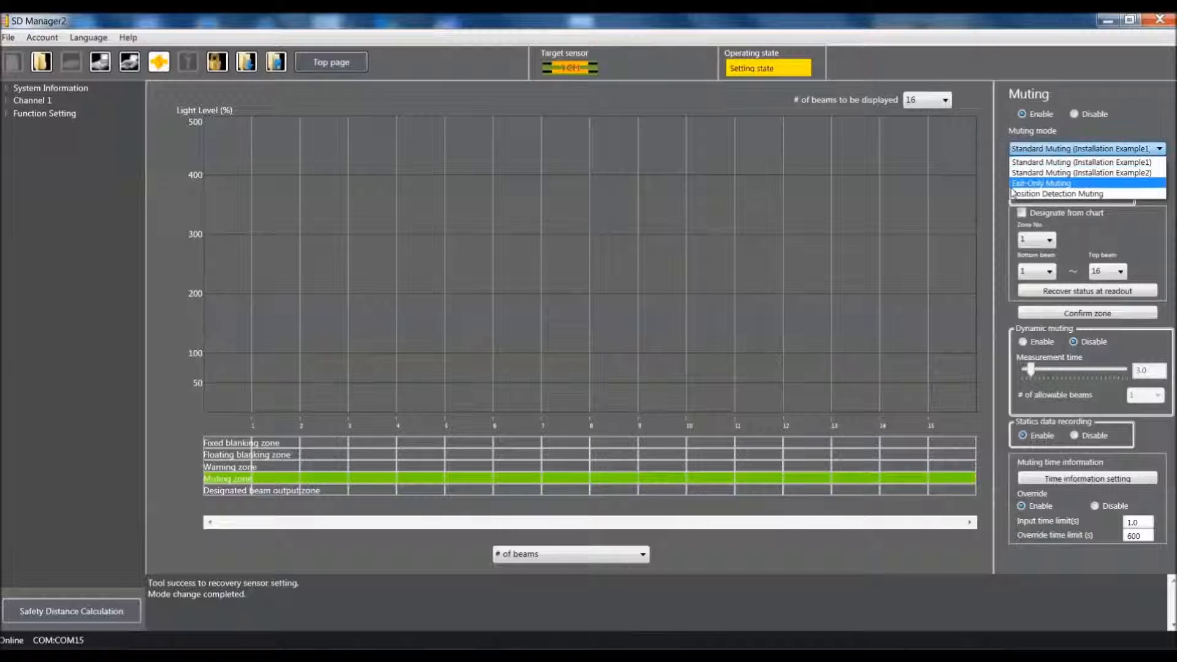
click(1040, 183)
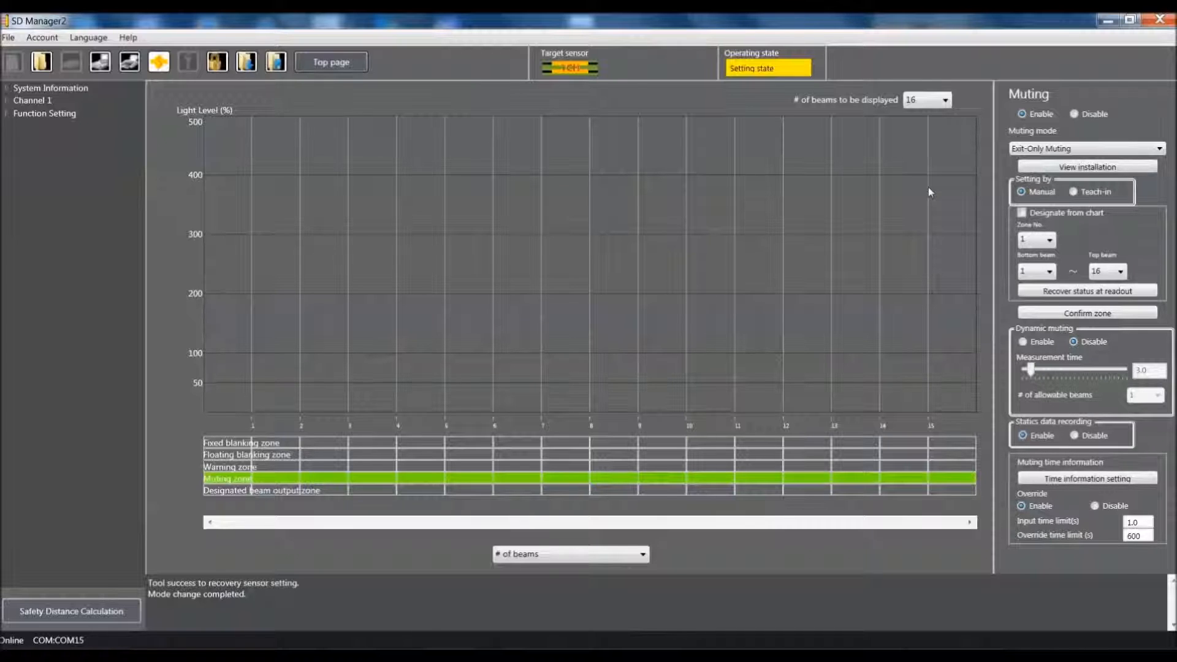
mouse_move(950, 190)
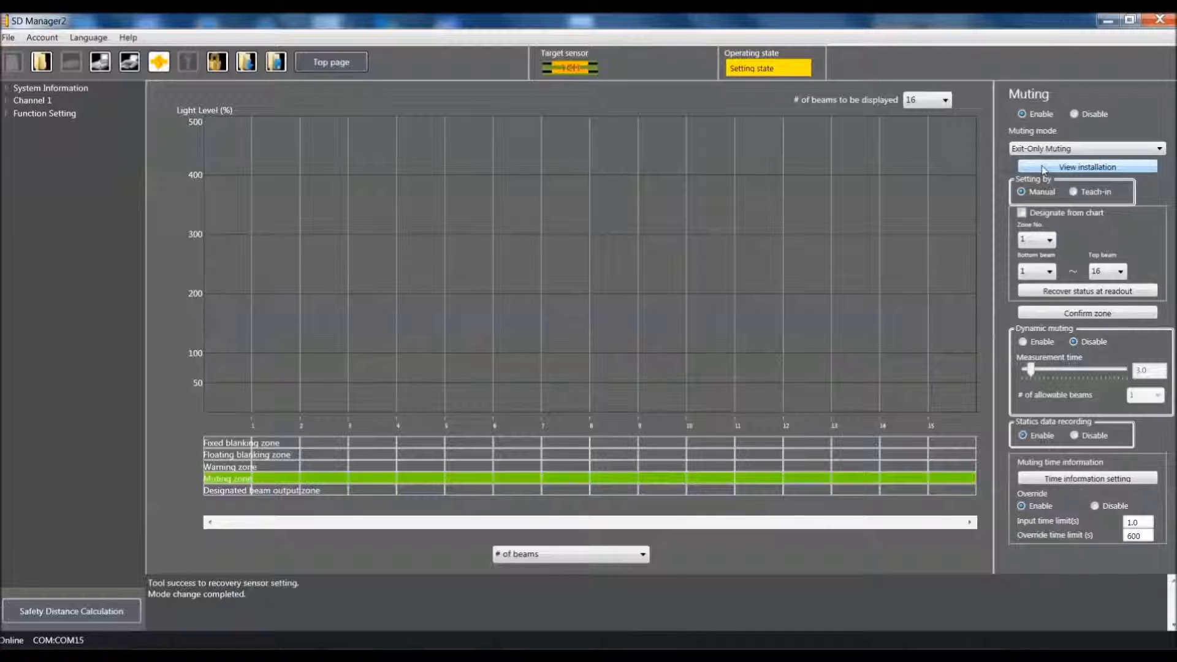
click(1086, 166)
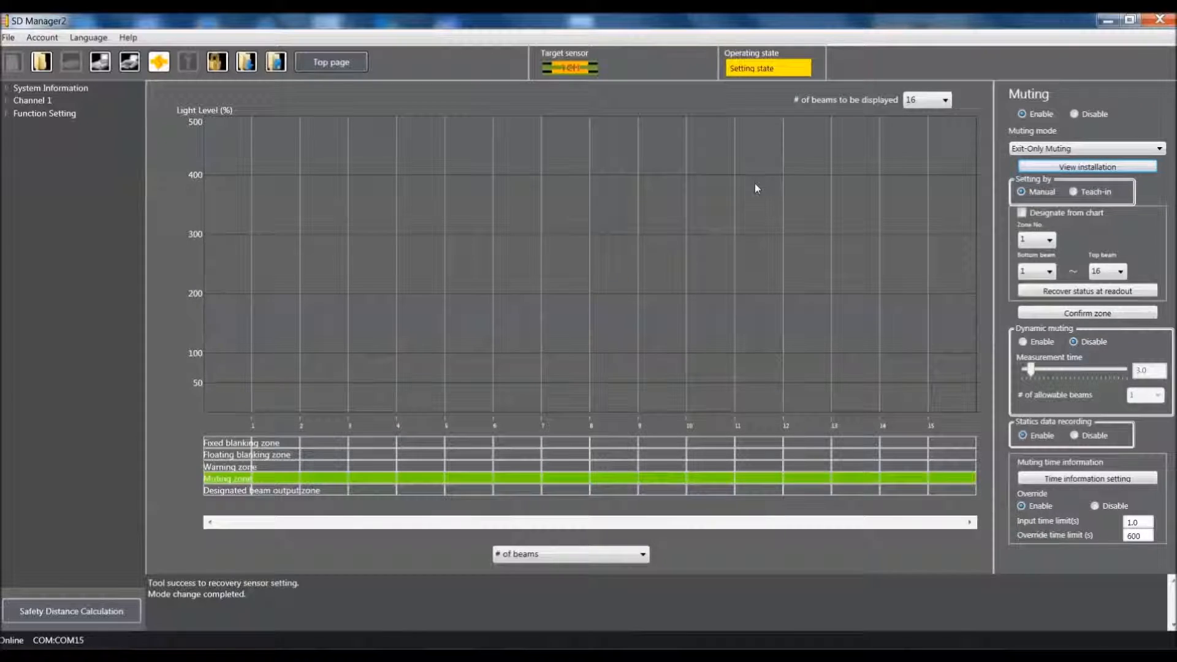
mouse_move(752, 255)
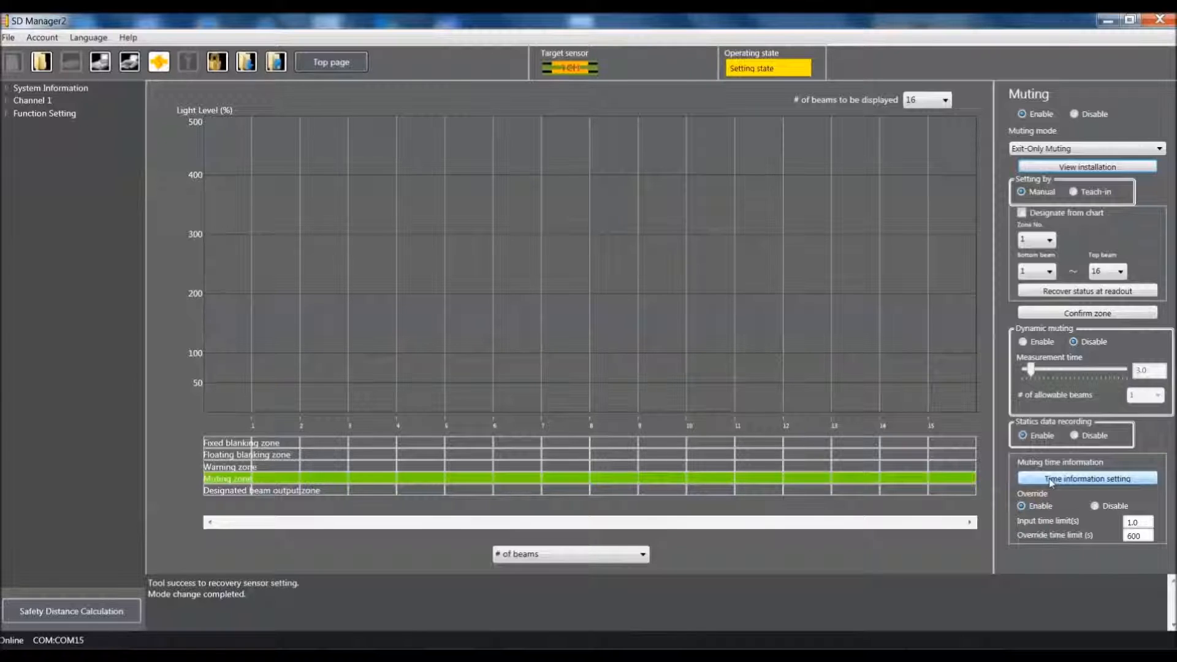
- Check the exit-only muting timing values and timing chart in the installation check
click(1085, 479)
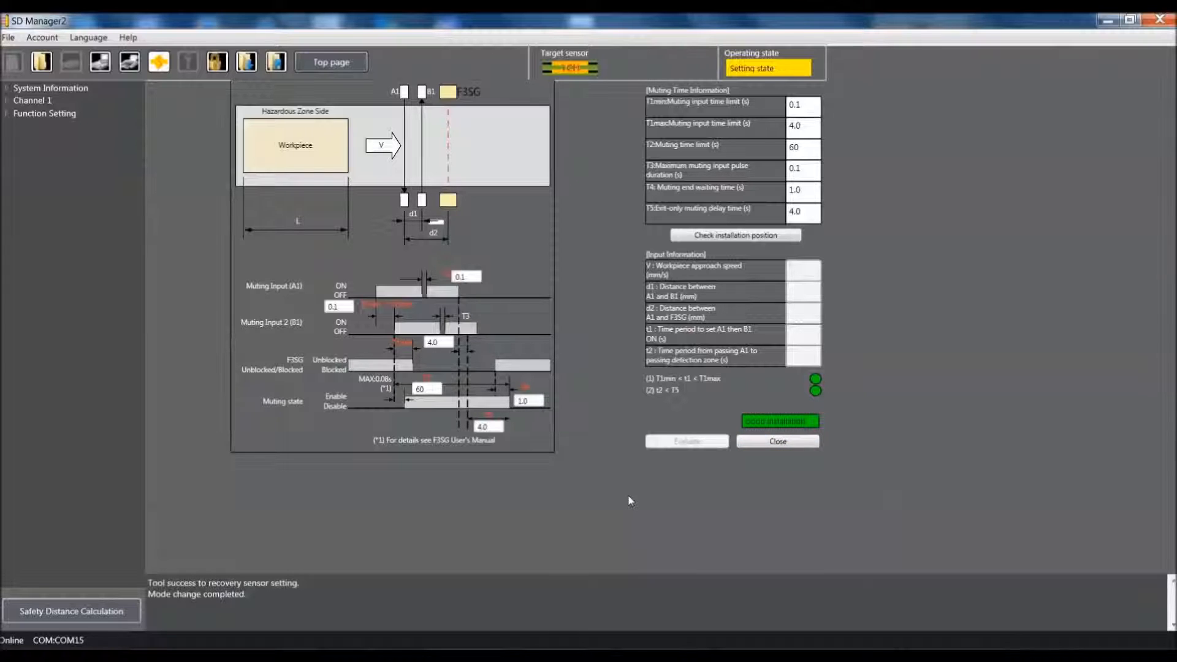
mouse_move(606, 241)
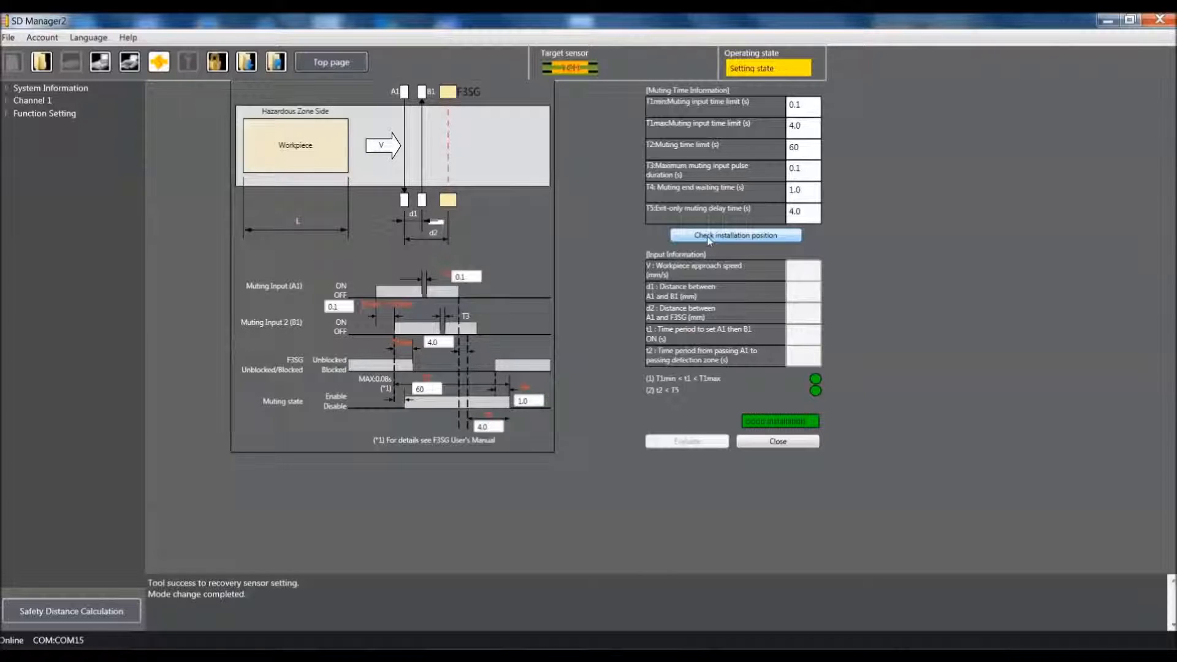
mouse_move(589, 187)
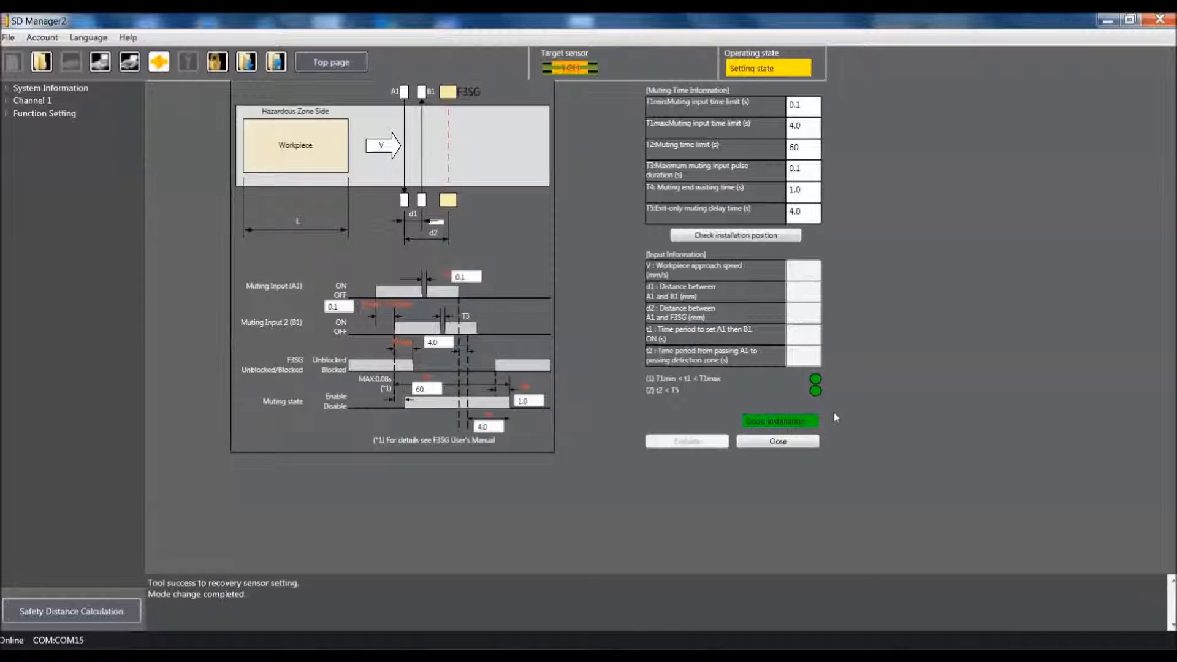
mouse_move(846, 381)
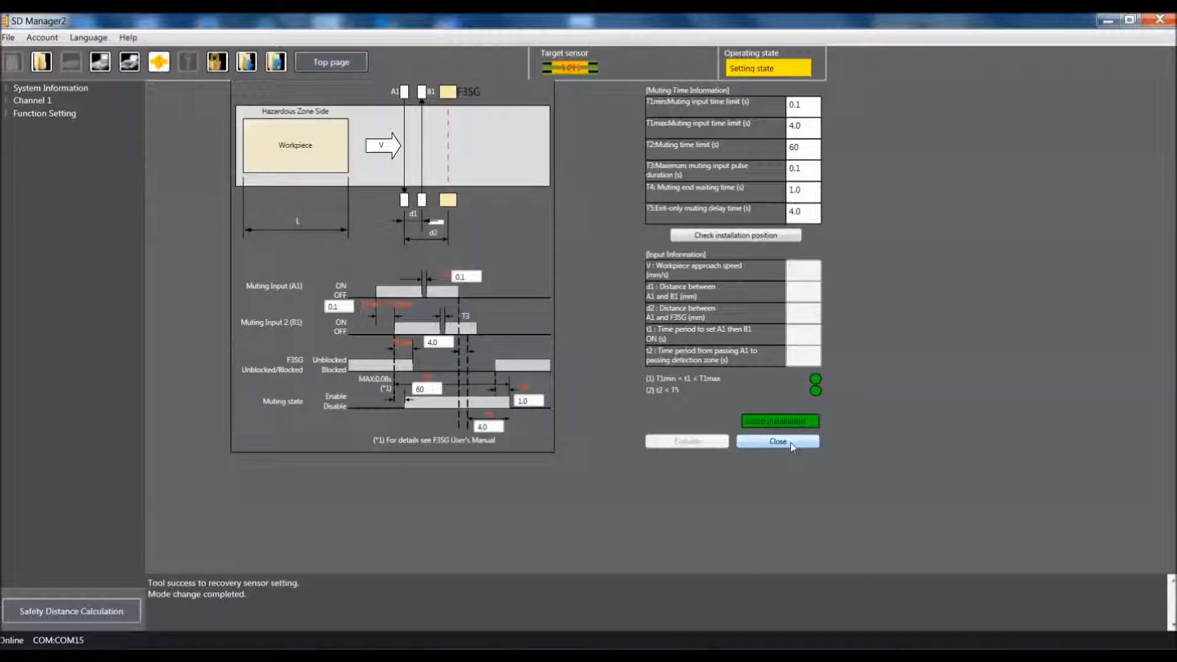
- Close the installation check and choose Teach-in for the muting zone setup
click(777, 442)
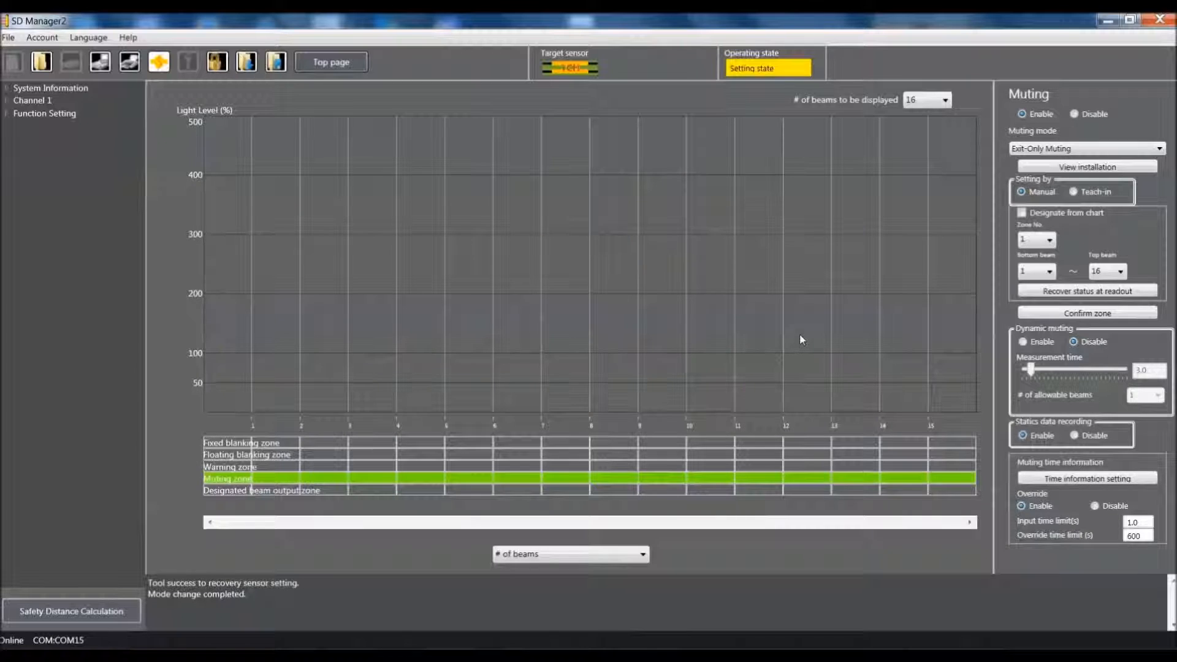
mouse_move(806, 337)
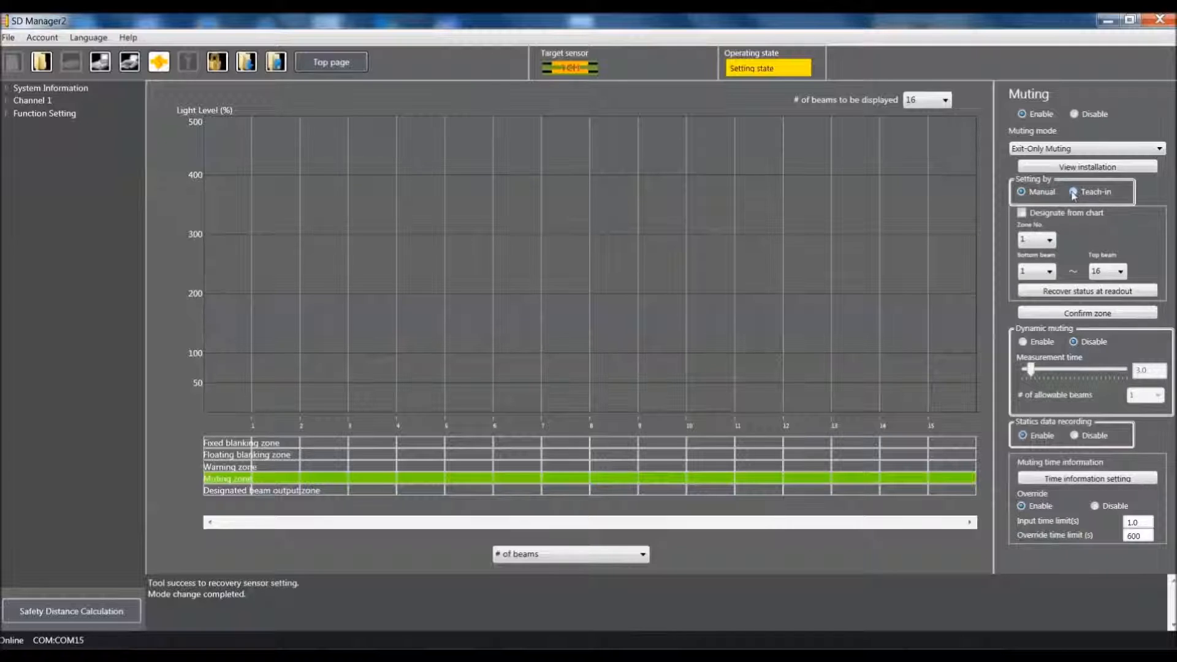
click(1072, 191)
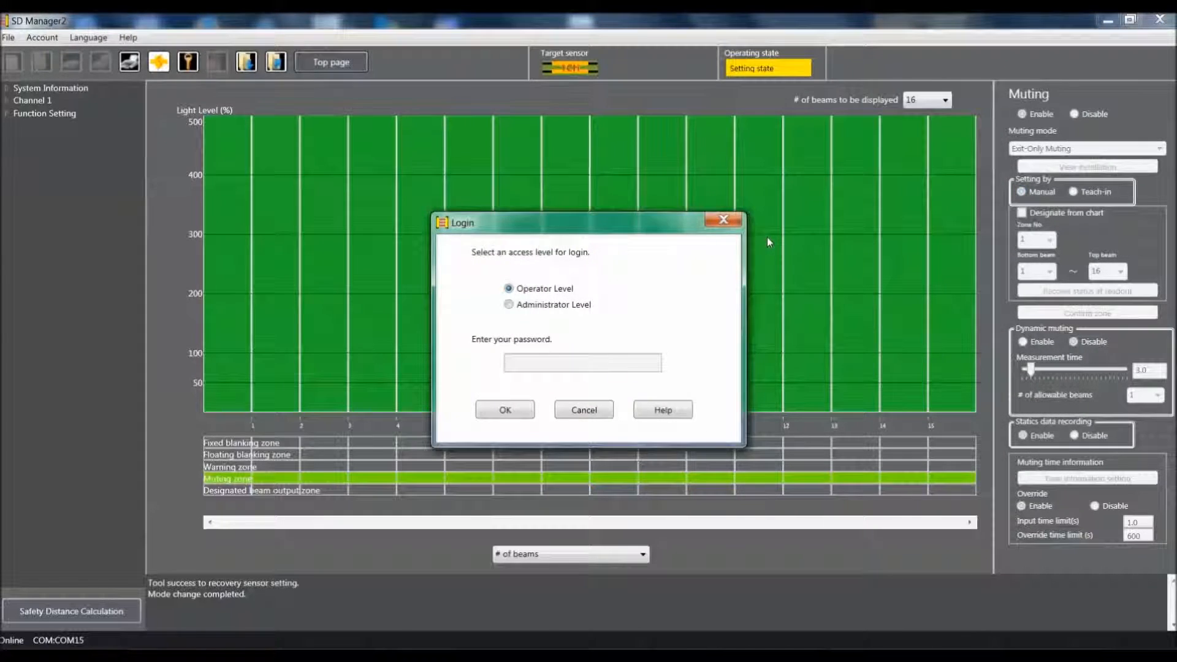
- Log in again at Administrator Level with the password
click(509, 304)
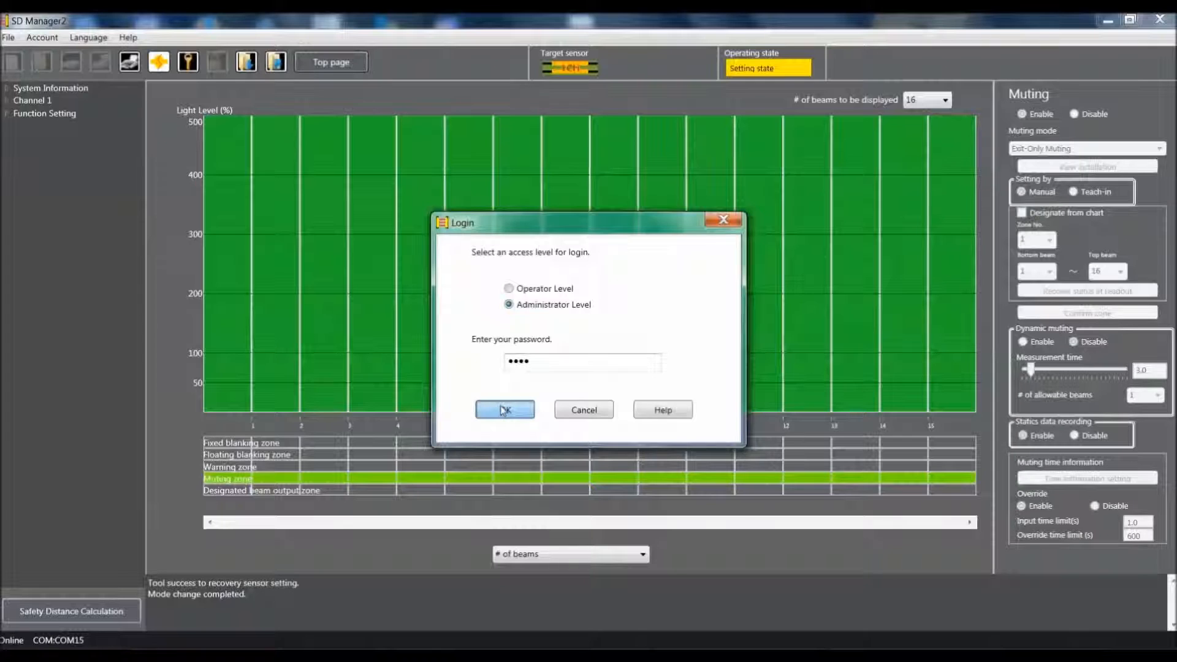
click(504, 409)
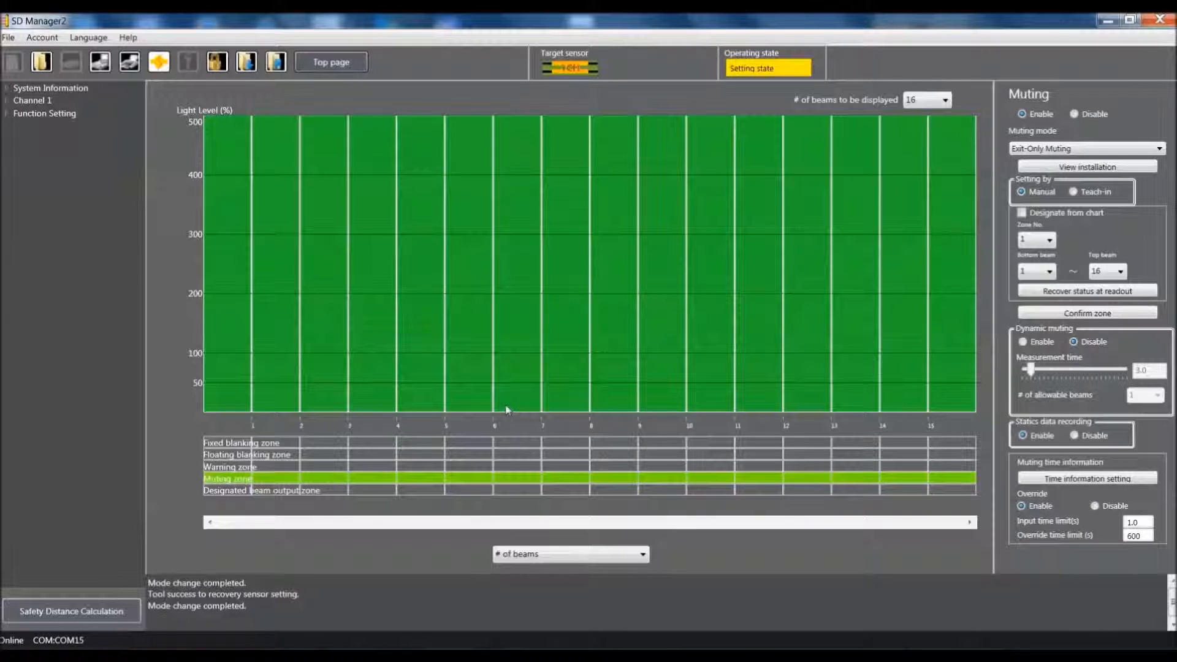
mouse_move(601, 360)
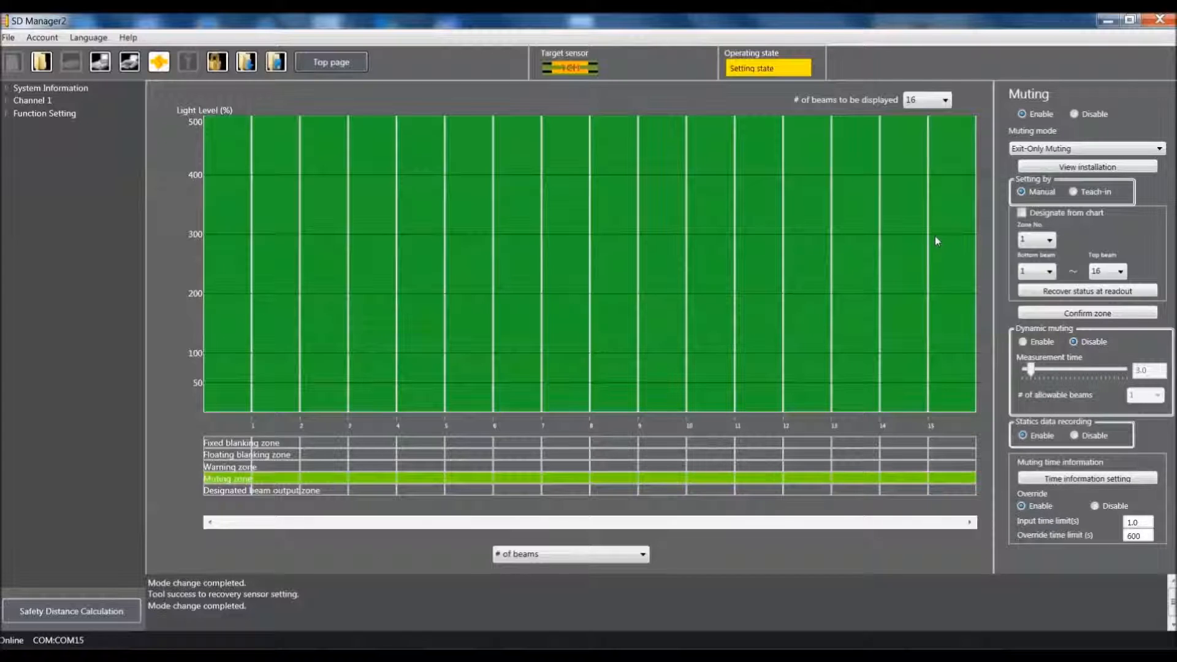
mouse_move(963, 269)
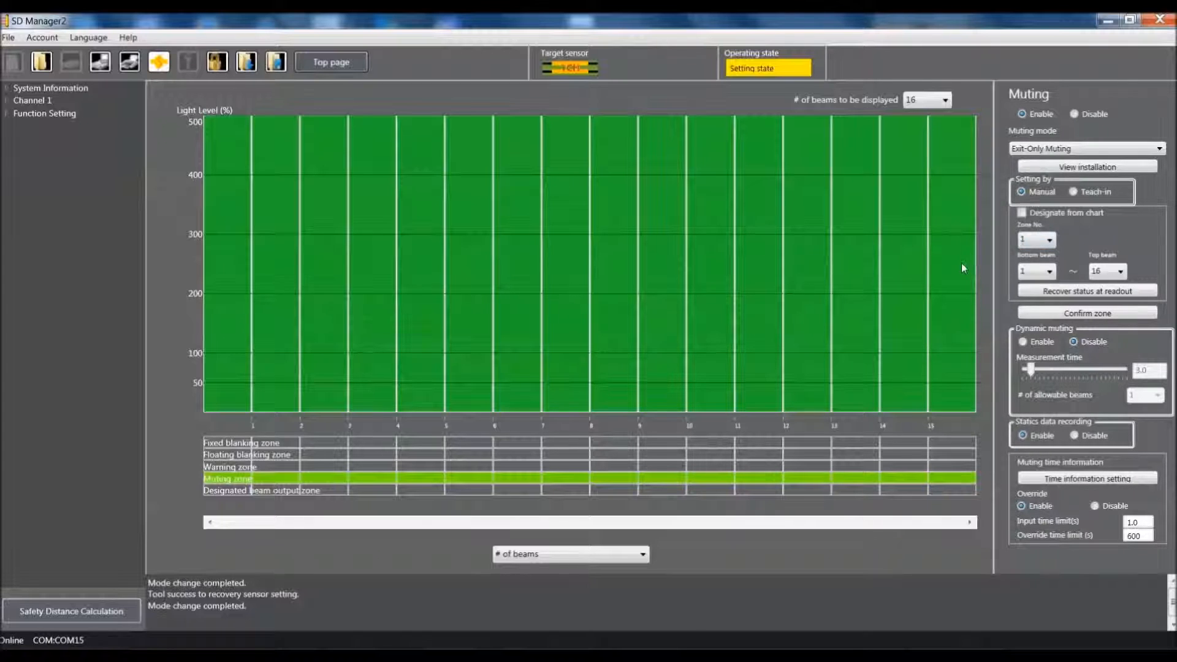
- Enable Designate from chart to mark the muting zone on the chart
click(1022, 213)
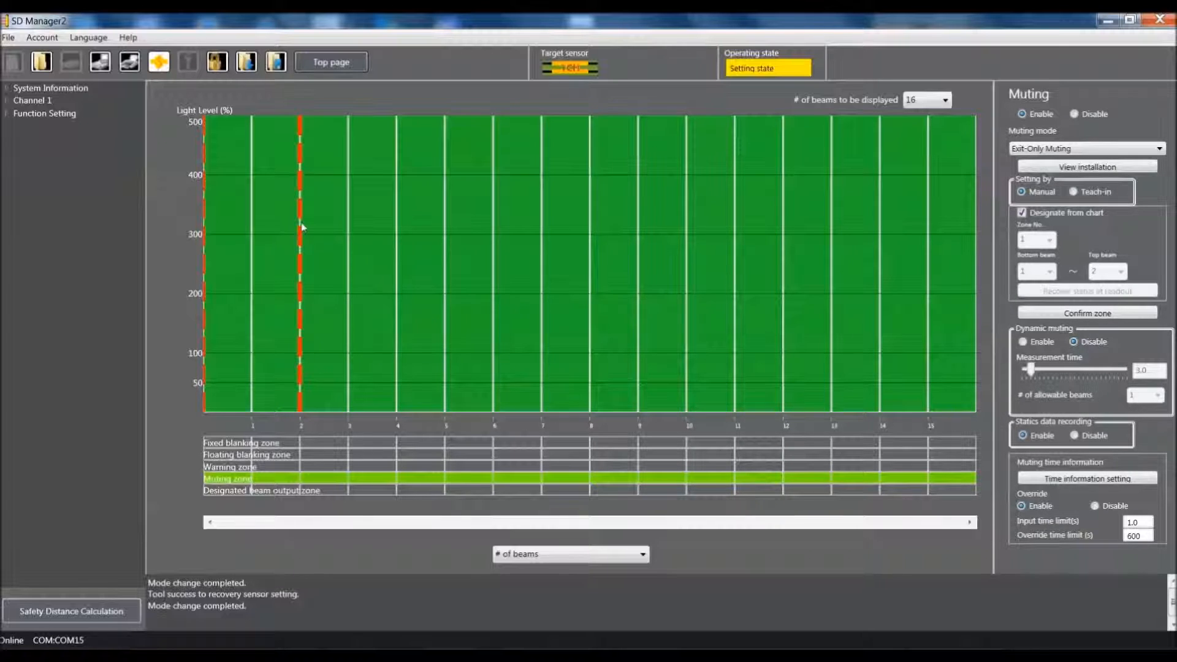
mouse_move(355, 228)
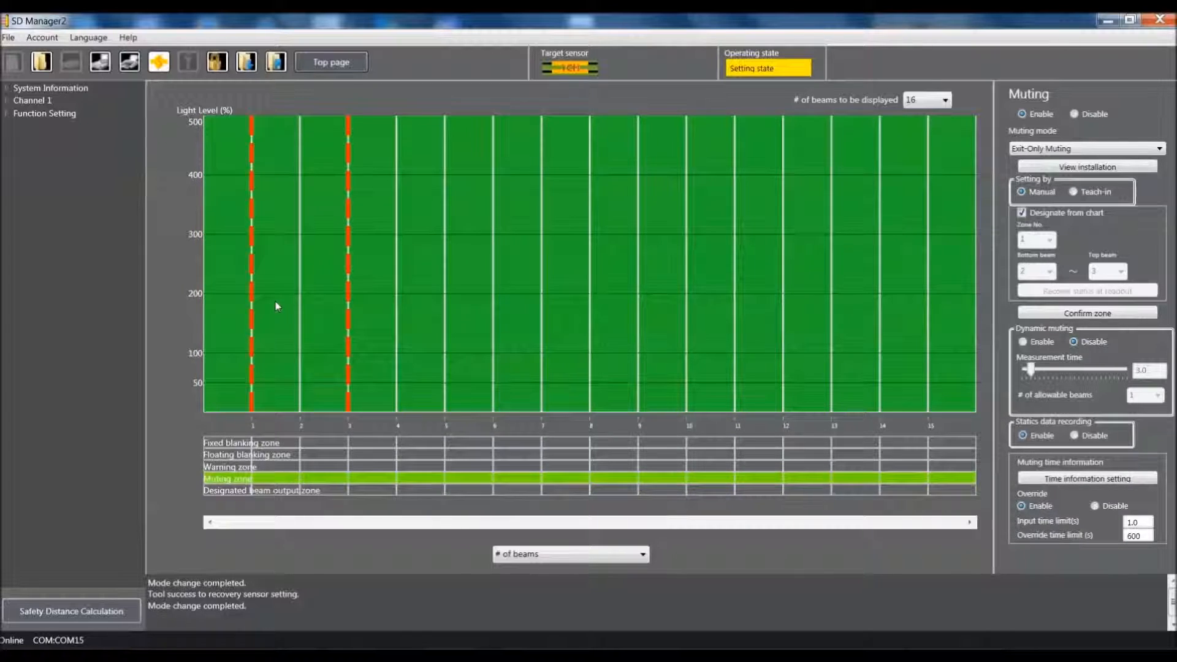
mouse_move(307, 248)
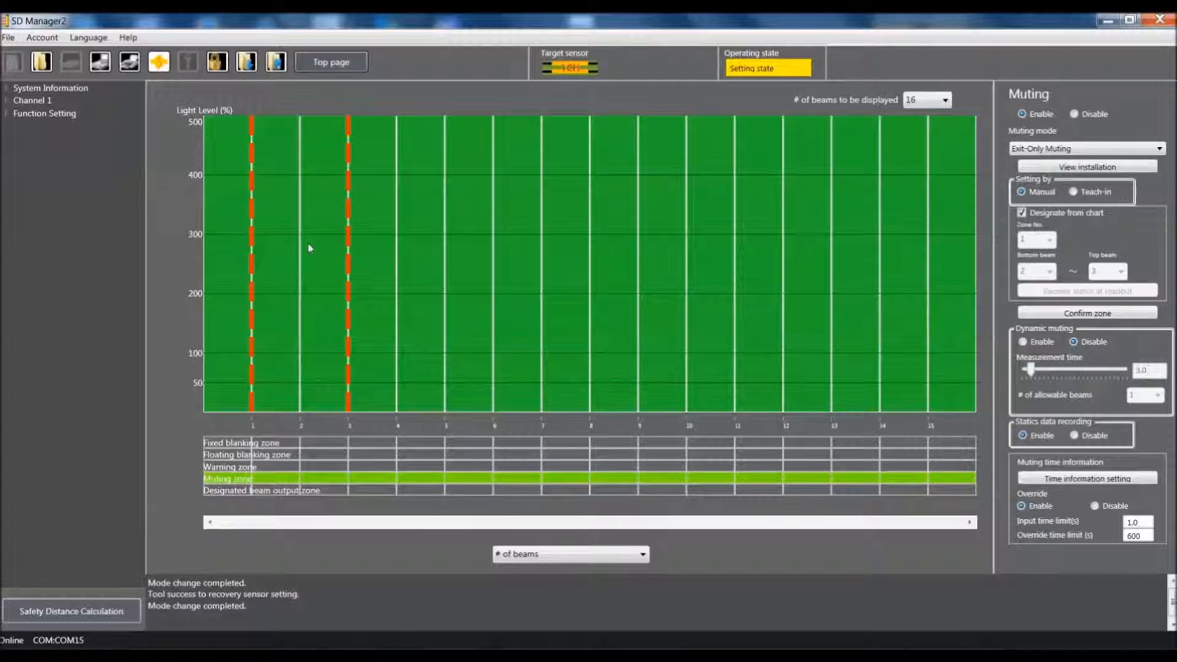
mouse_move(1012, 275)
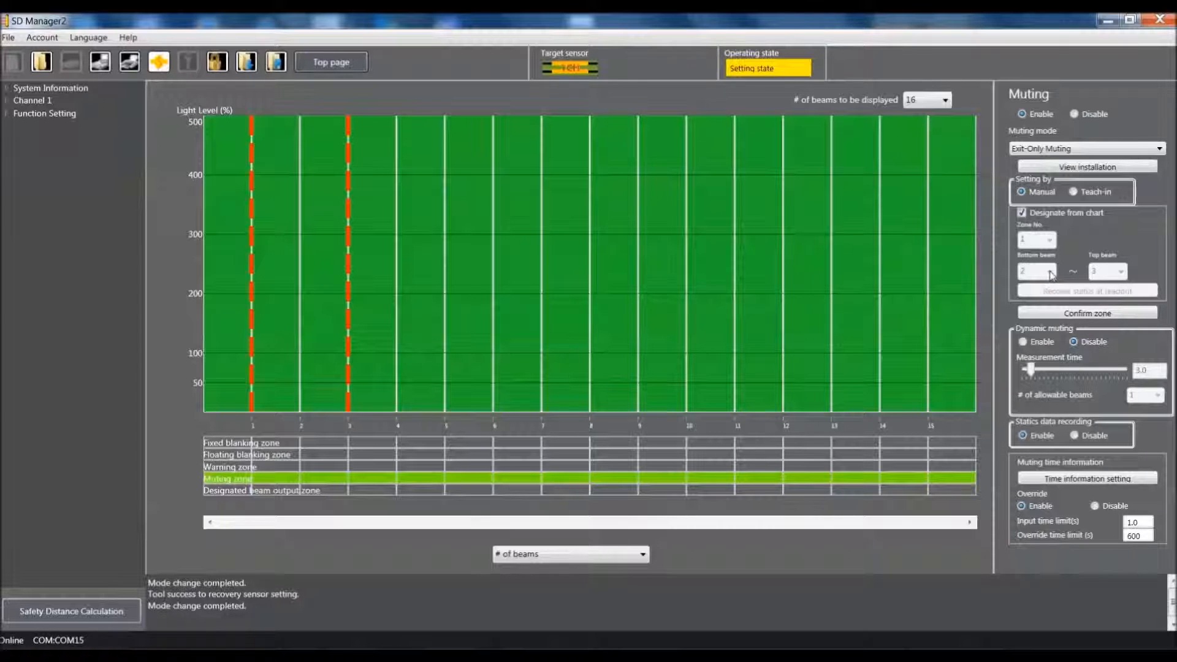
- Turn off chart designation and set the muting zone to beams 1 through 3
click(1023, 213)
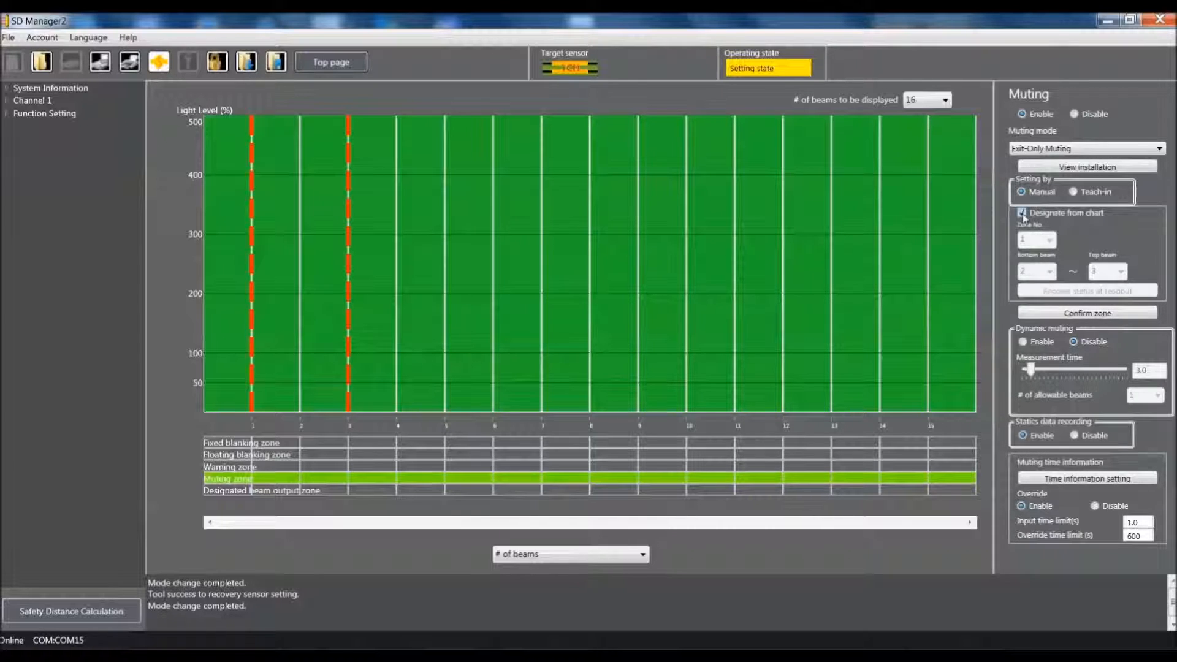
click(1050, 271)
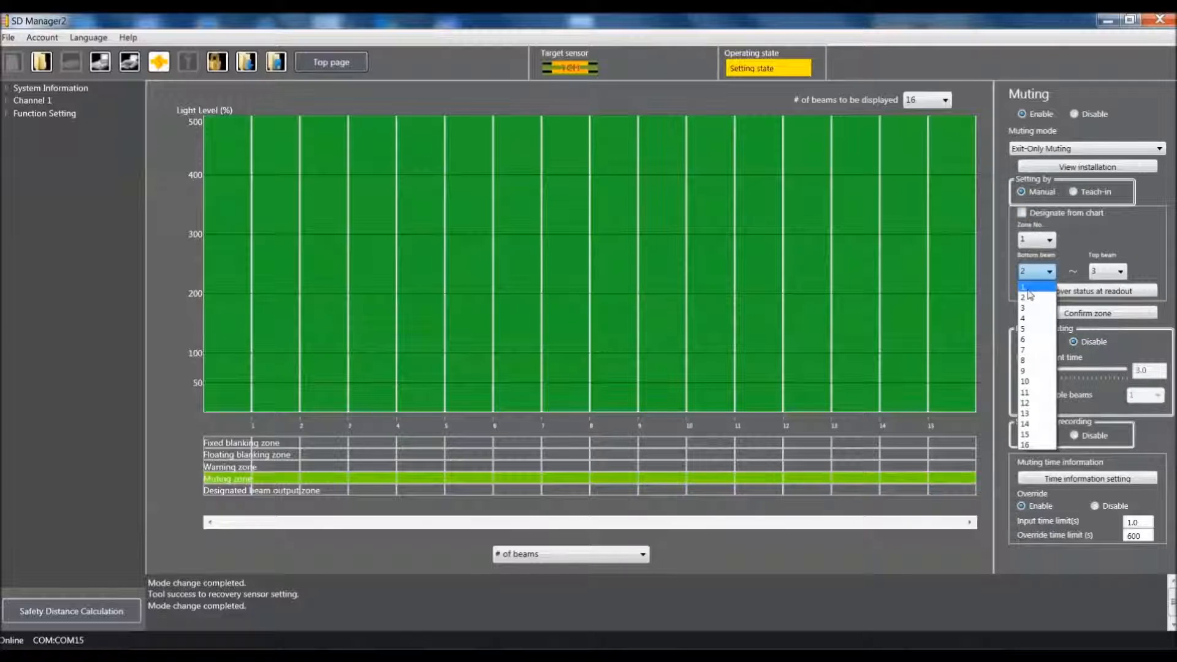
click(1023, 286)
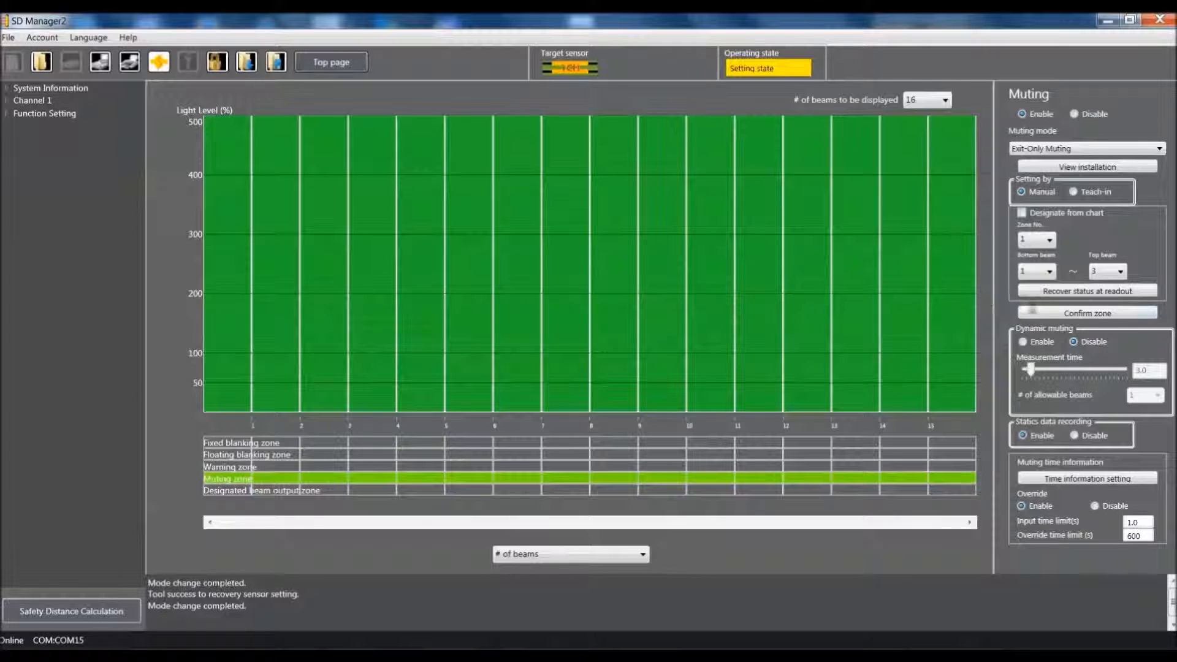
click(1086, 314)
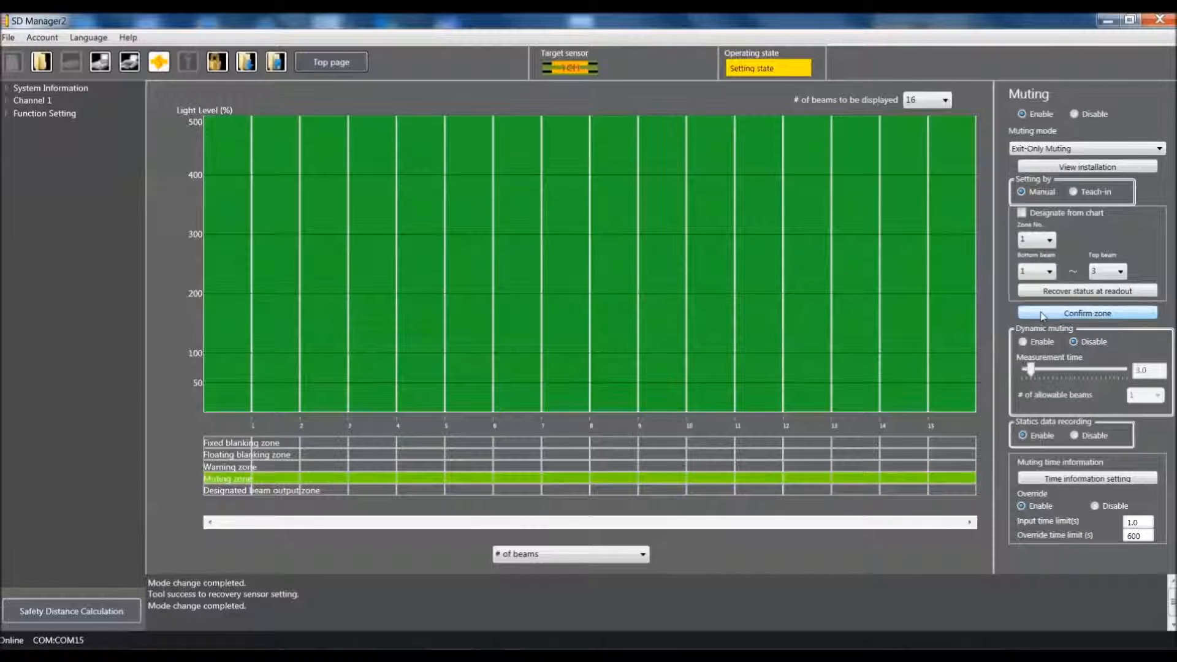
- Confirm the muting zone so only beams 1–3 are muted
click(1086, 313)
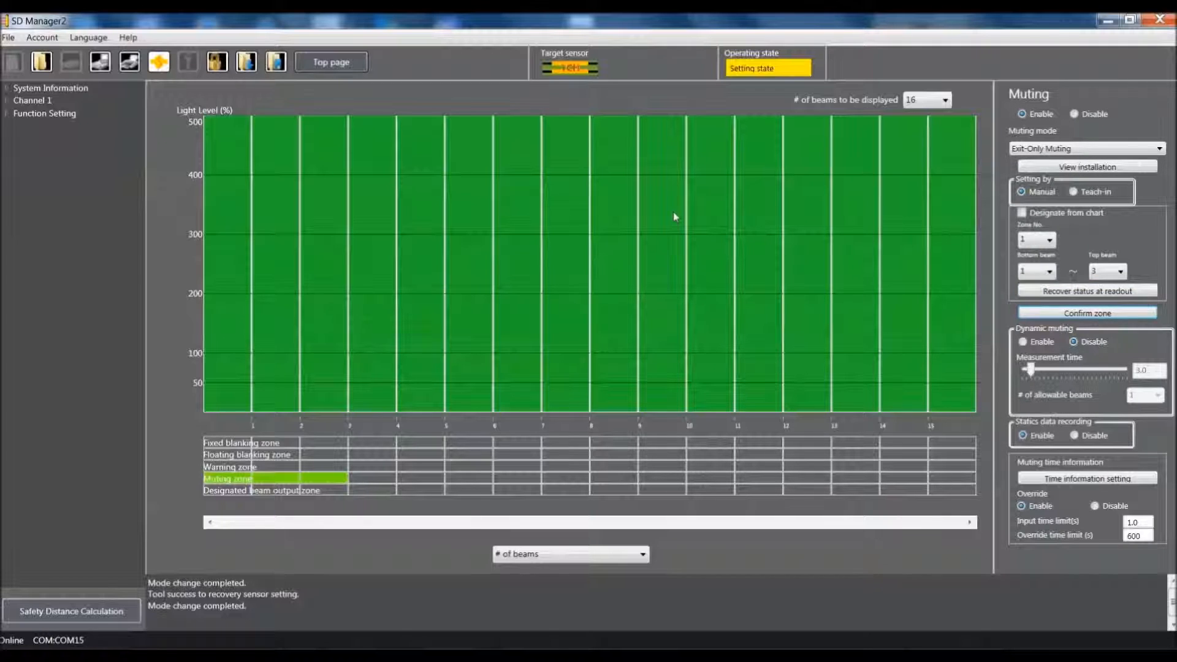
mouse_move(895, 250)
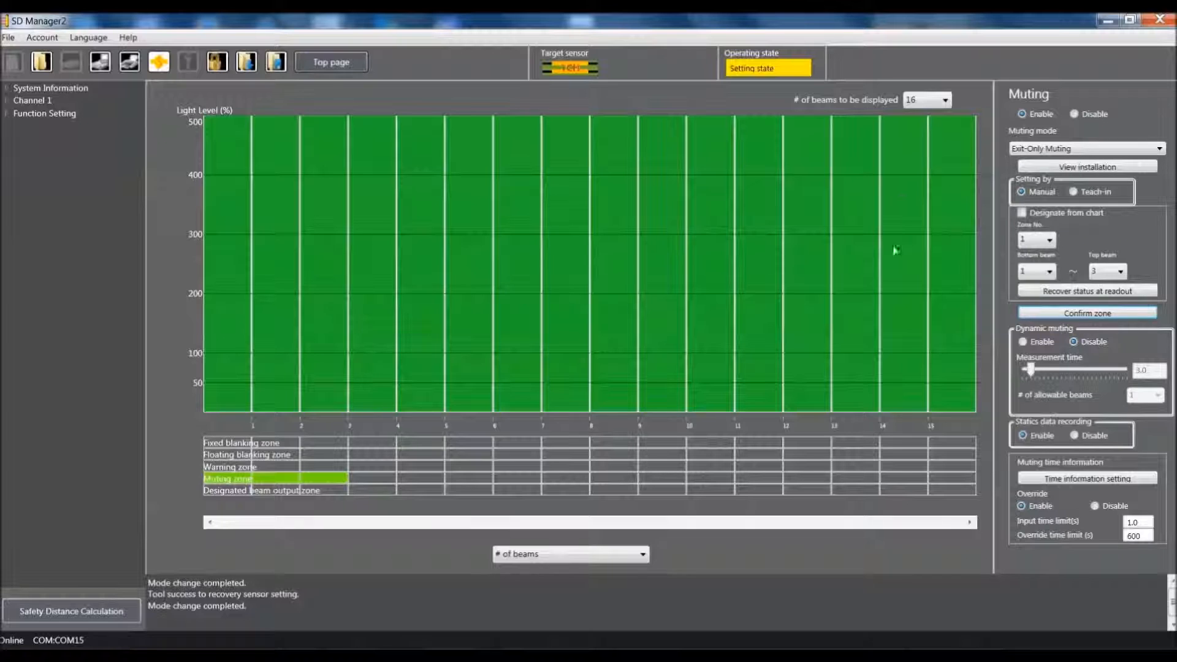
mouse_move(896, 268)
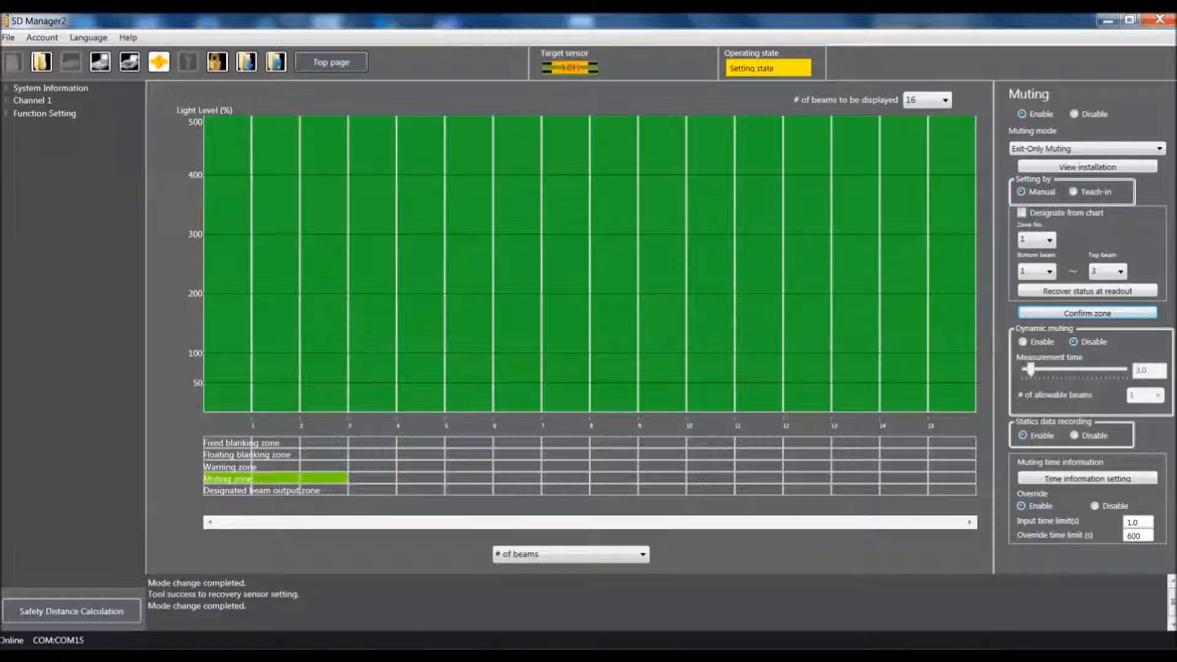
mouse_move(903, 325)
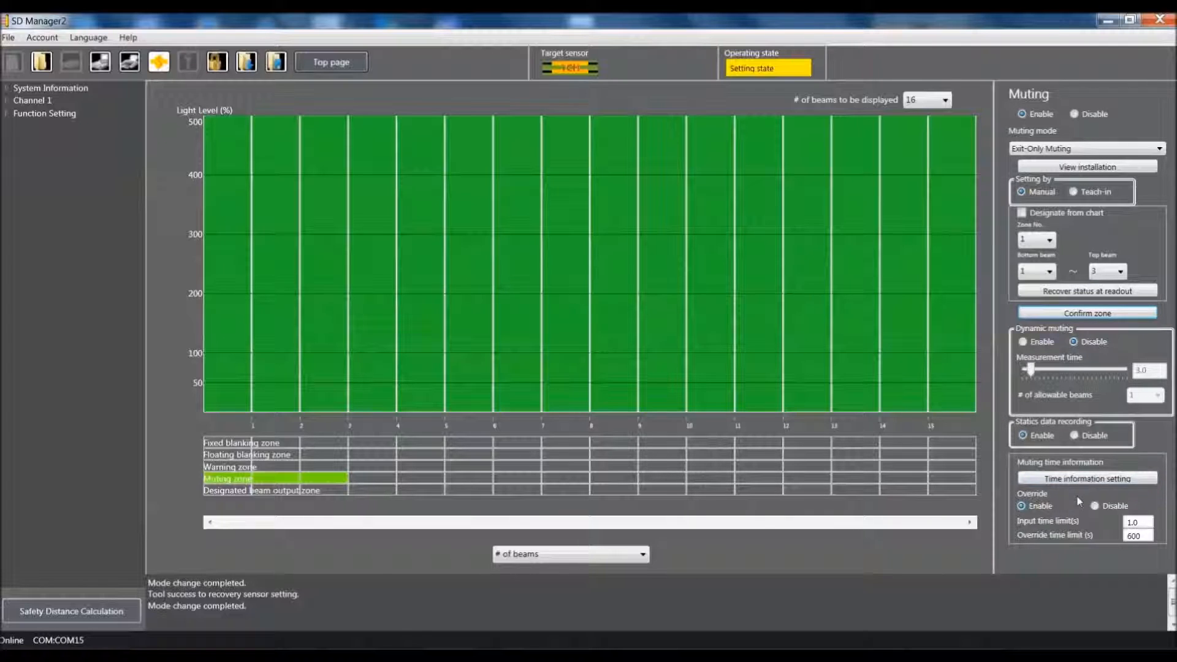
mouse_move(826, 304)
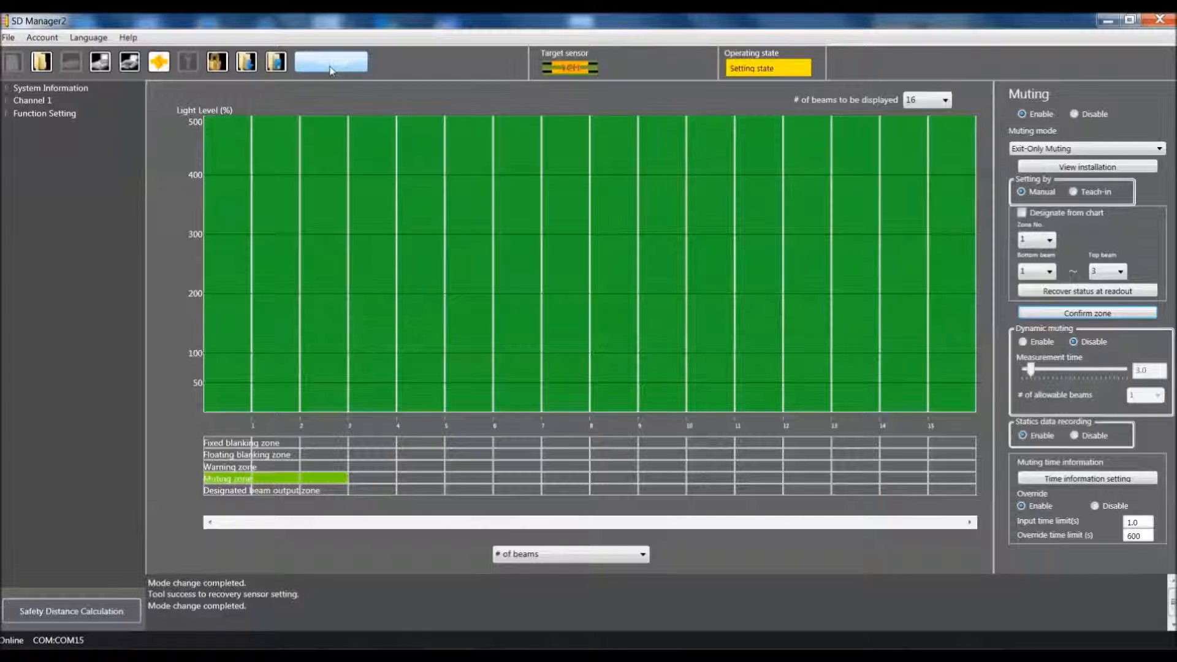
- Go back to the top page of monitoring and setting functions
click(331, 62)
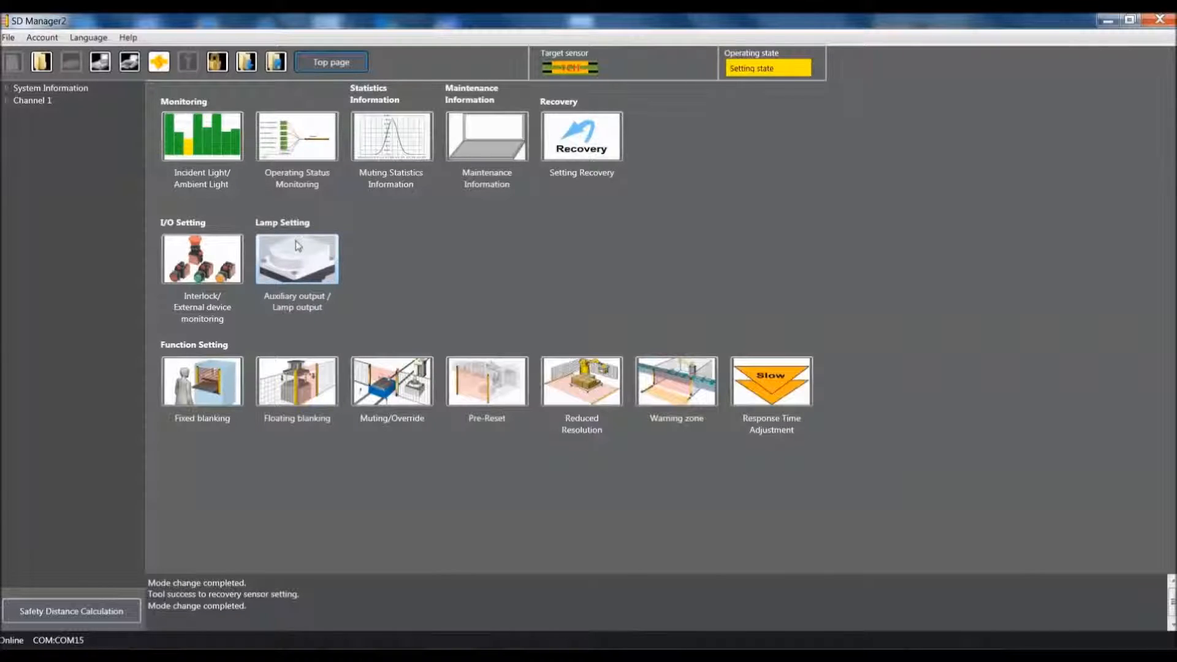
mouse_move(301, 258)
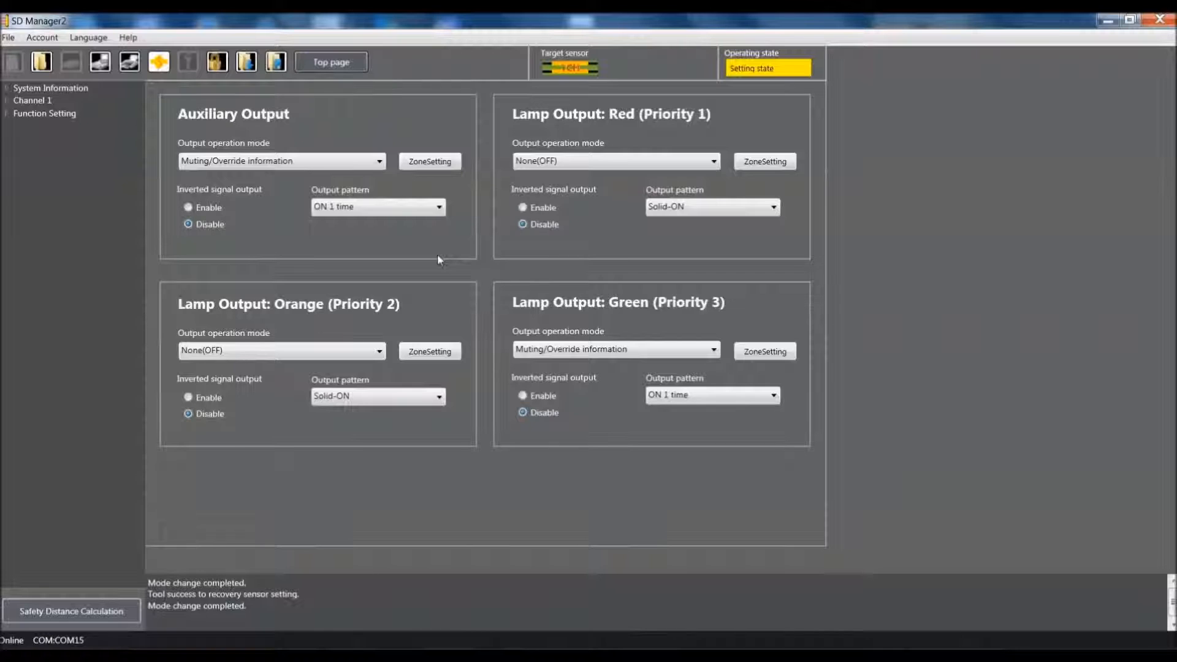
mouse_move(619, 268)
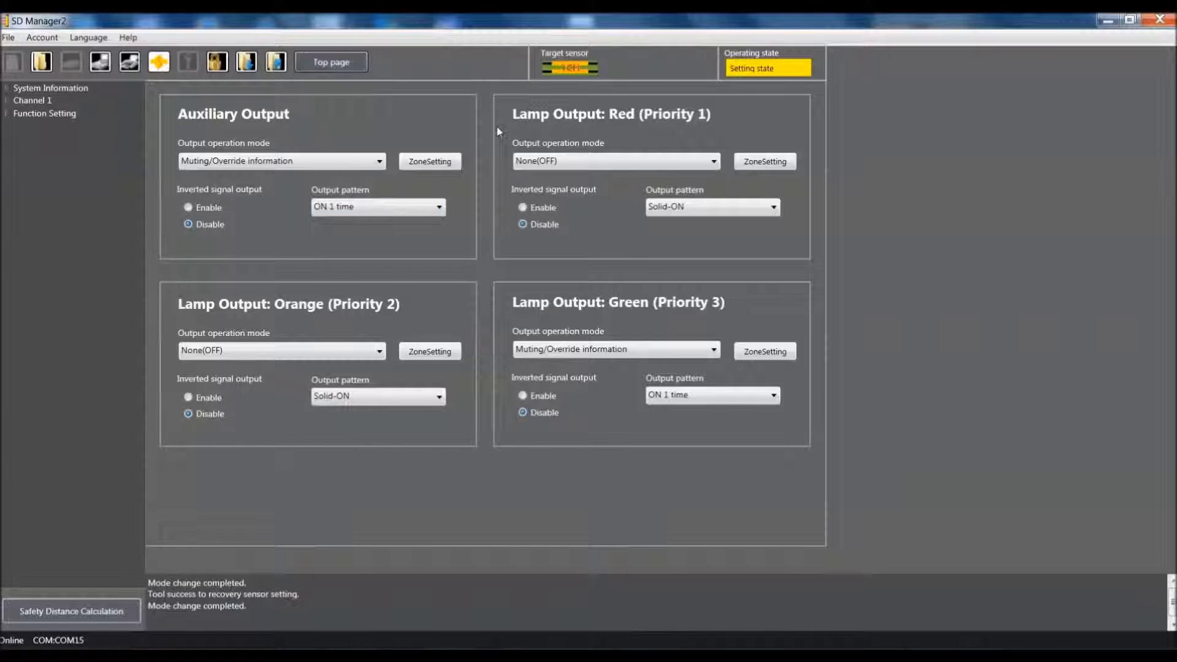
mouse_move(679, 147)
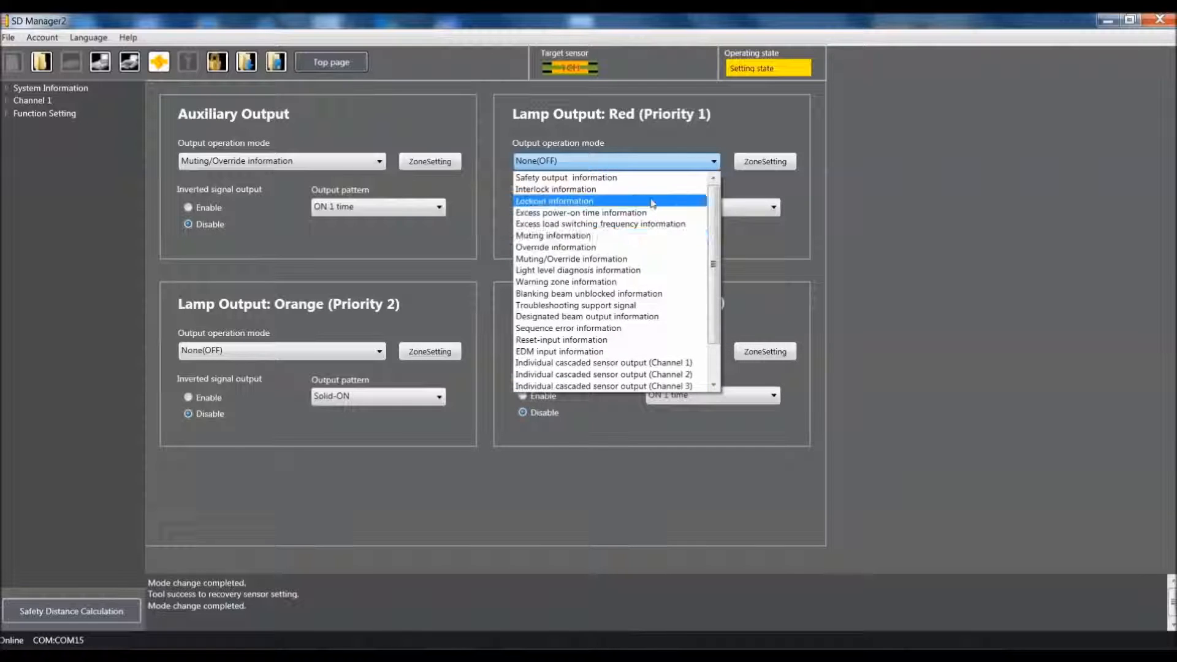
- Set the red lamp to safety output information with inverted signal output enabled
click(566, 177)
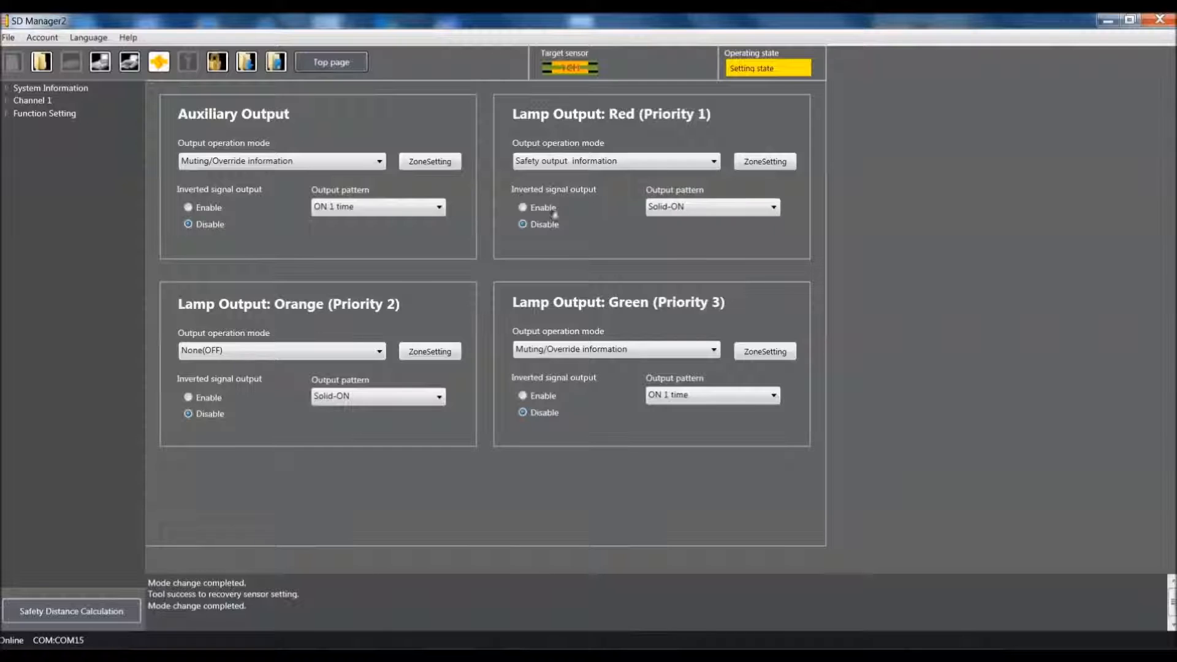
click(522, 207)
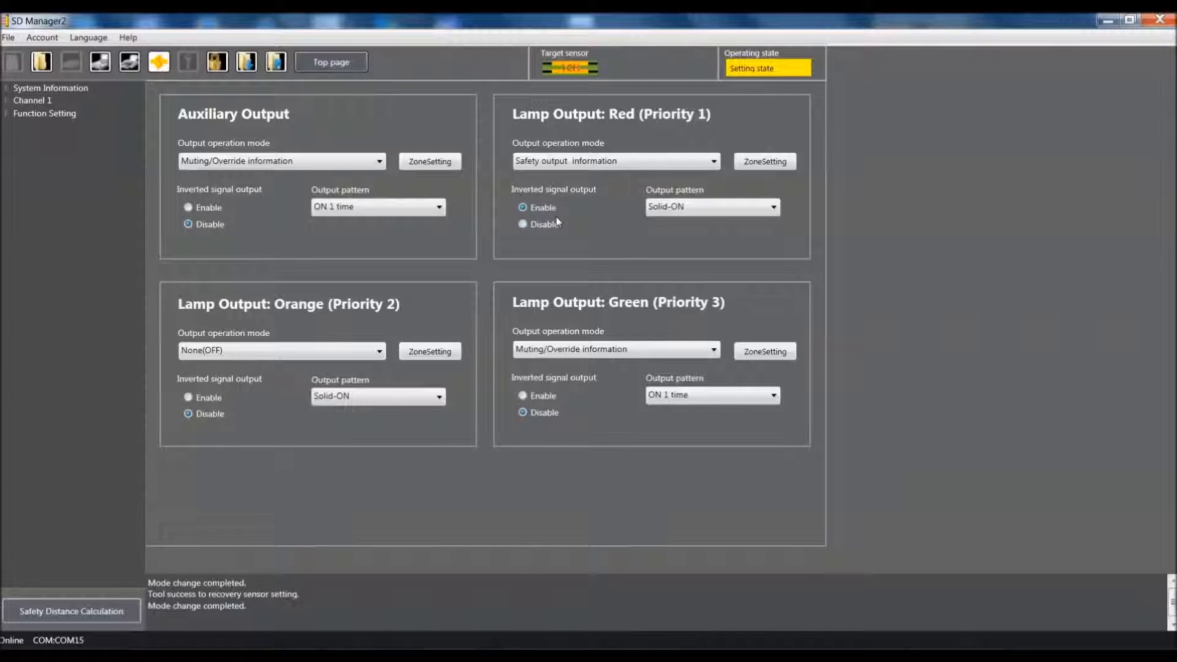
click(711, 207)
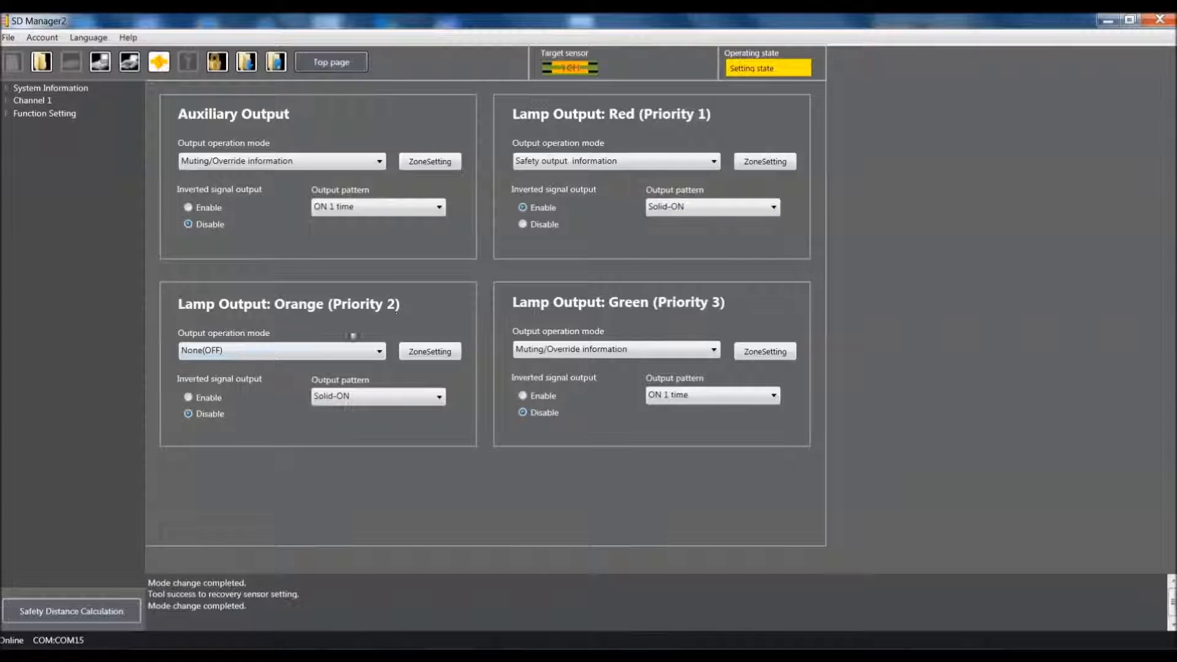
- Set the orange lamp to Muting/Override information, inverted Disable, pattern ON 1 time
click(282, 350)
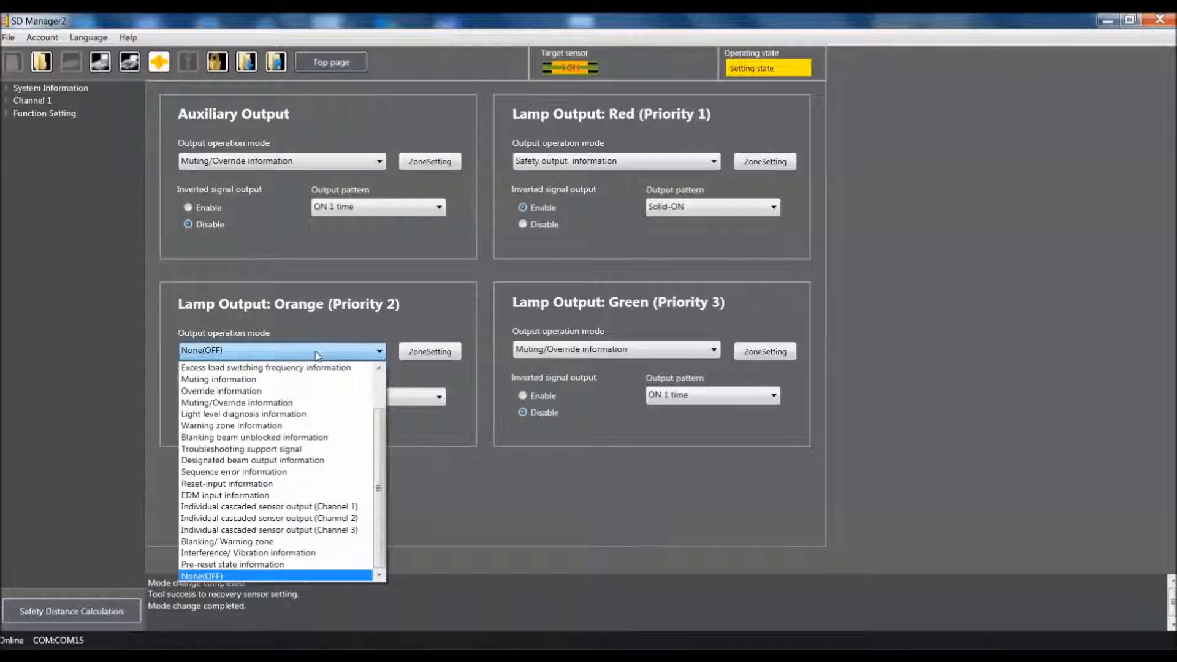
mouse_move(236, 402)
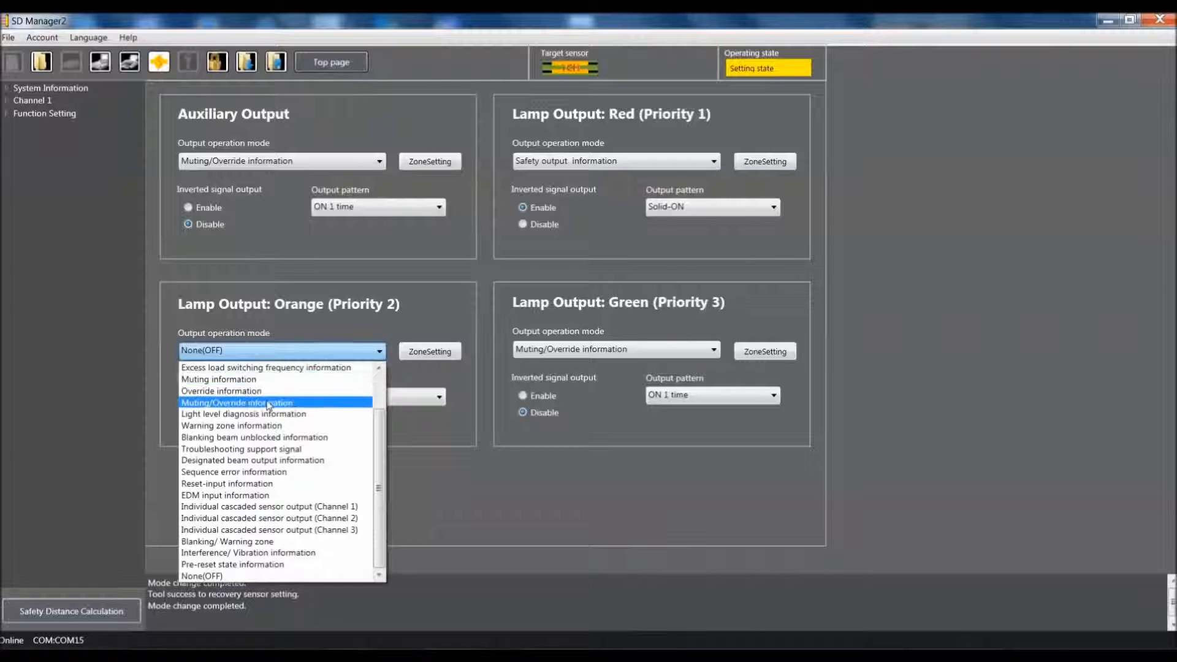
click(236, 403)
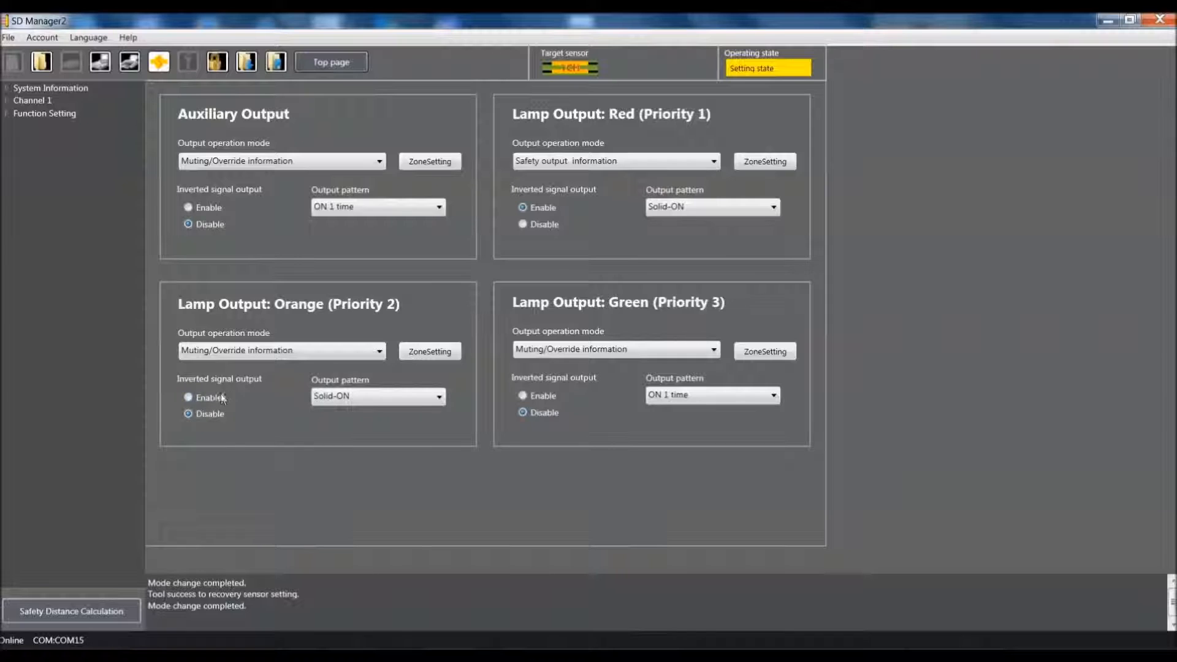
click(188, 413)
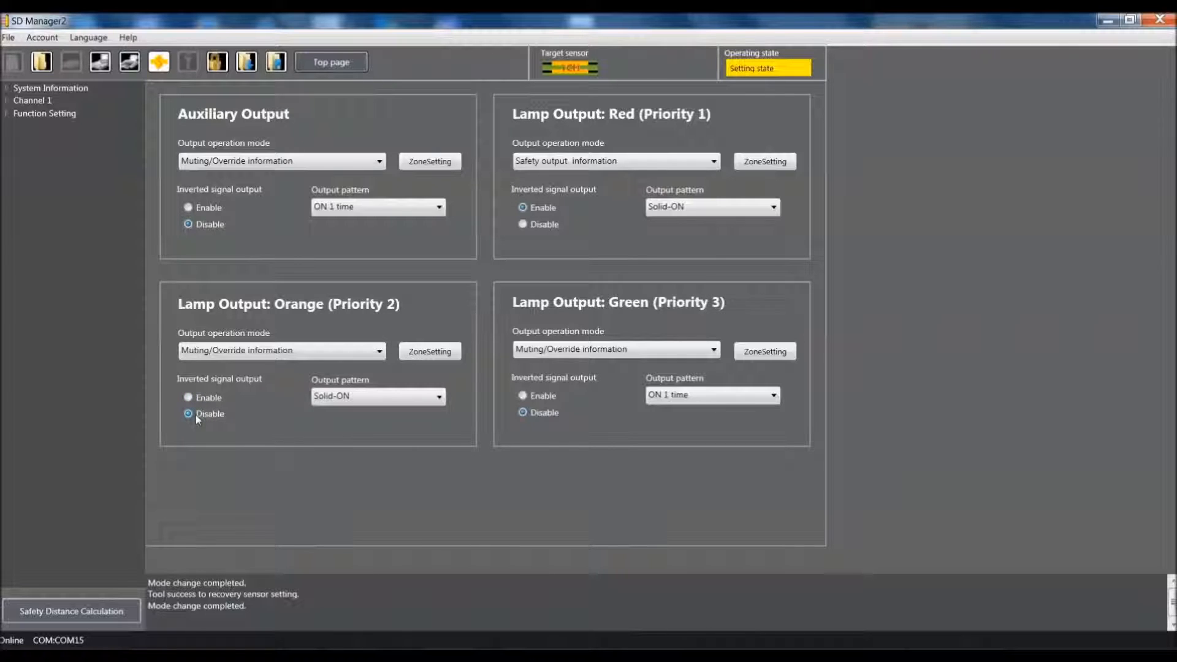
click(377, 397)
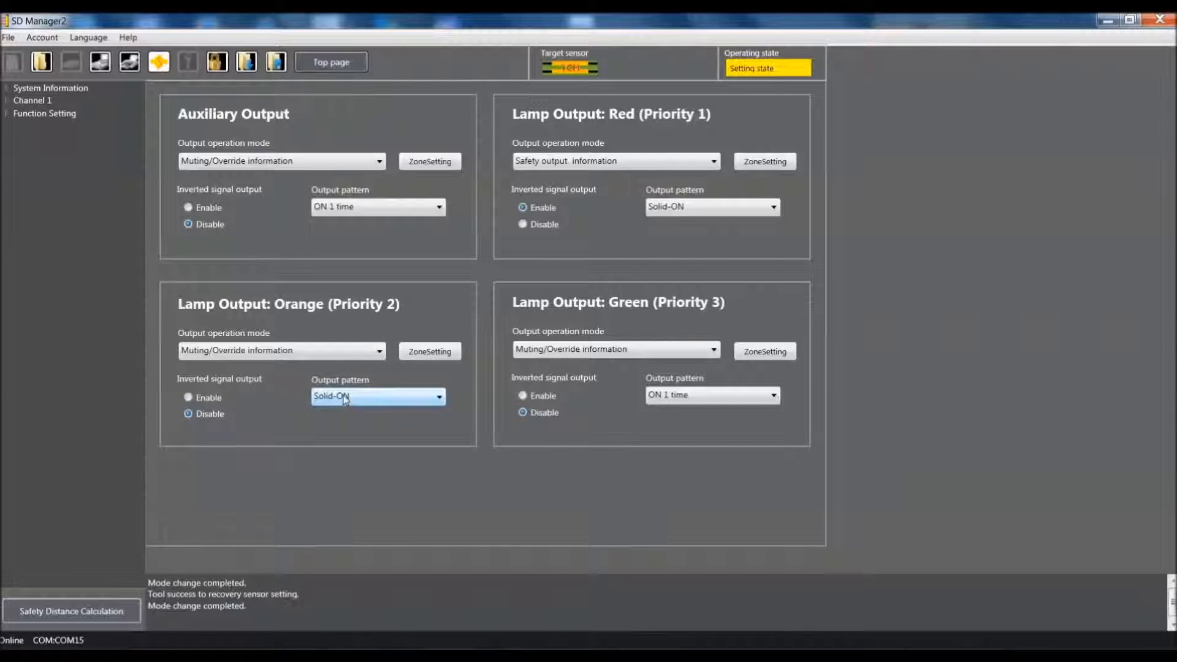
click(440, 397)
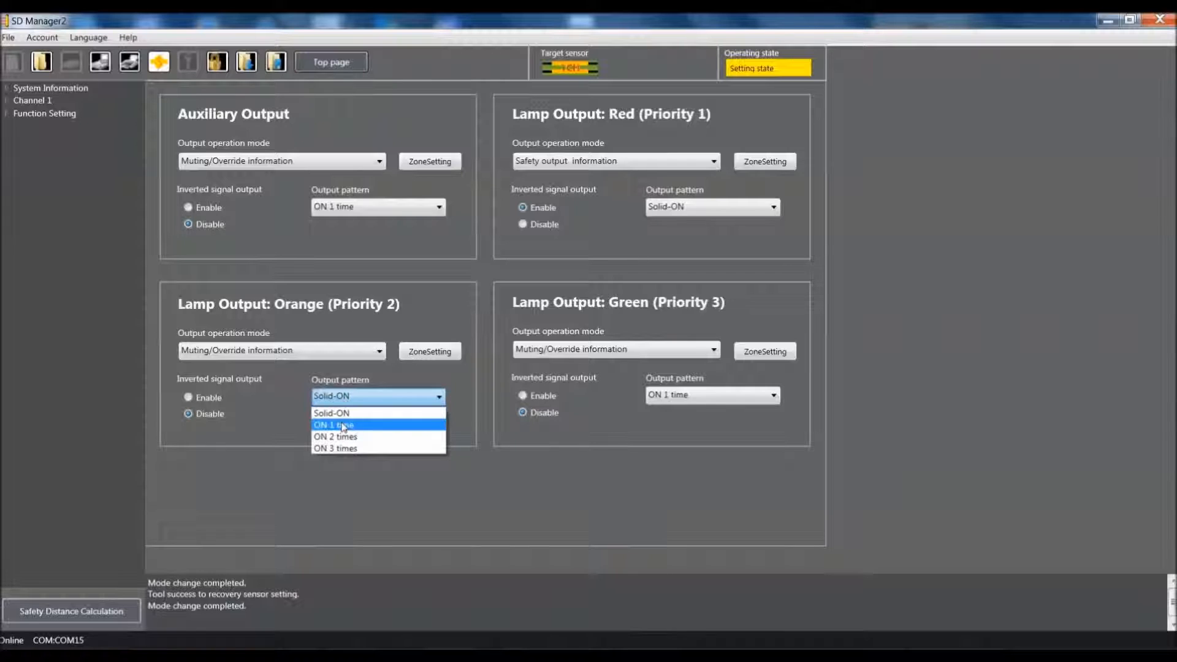
click(334, 425)
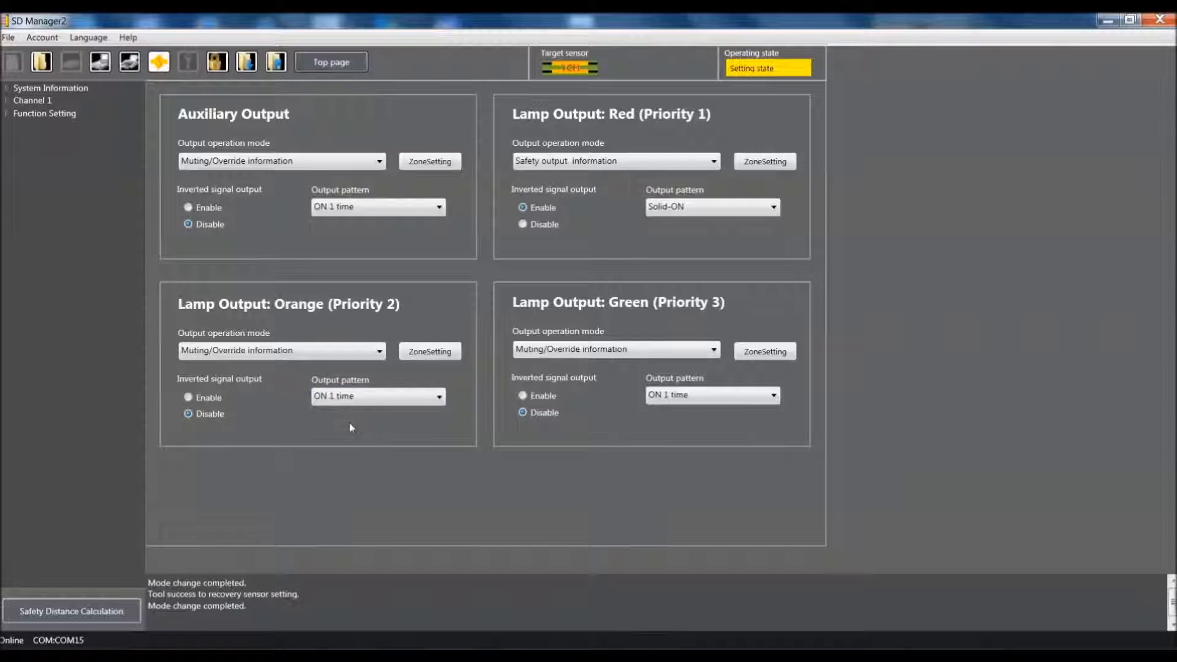
mouse_move(635, 325)
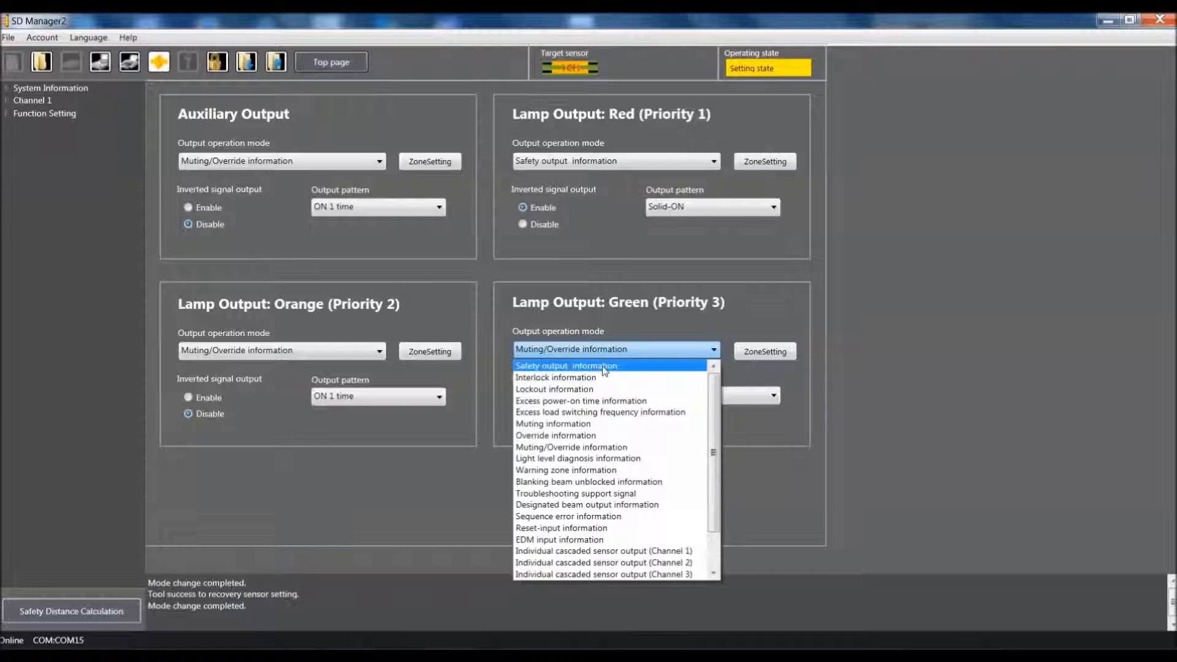
- Set the green lamp to Safety output information with a Solid-ON output pattern
click(565, 365)
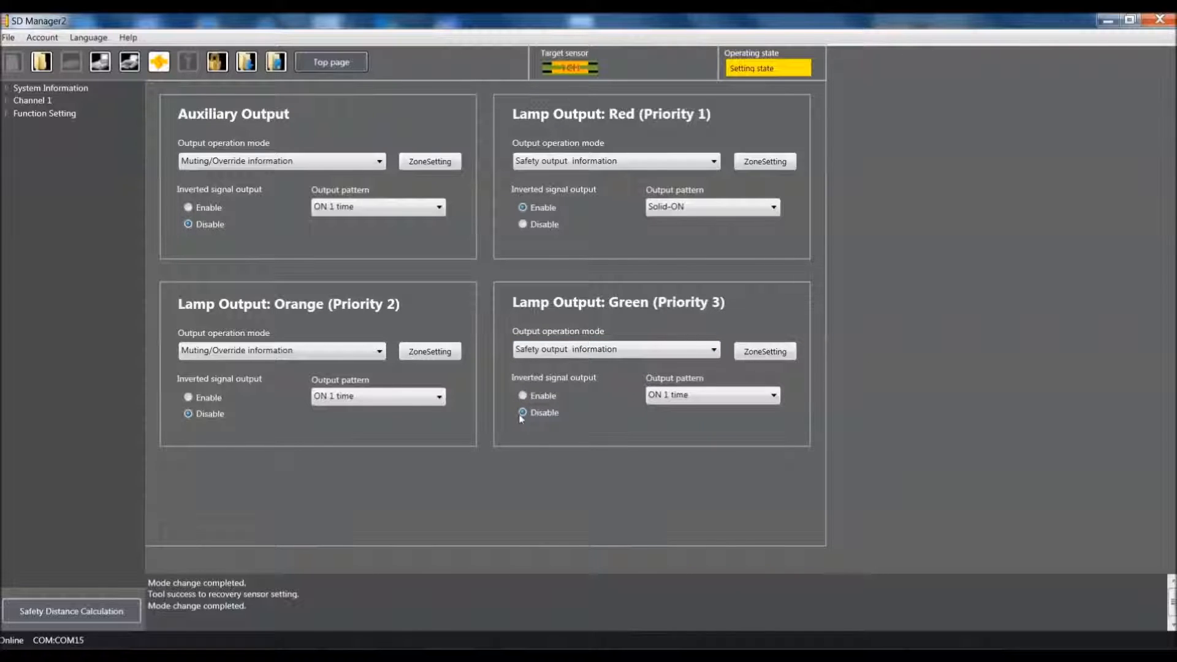
click(775, 394)
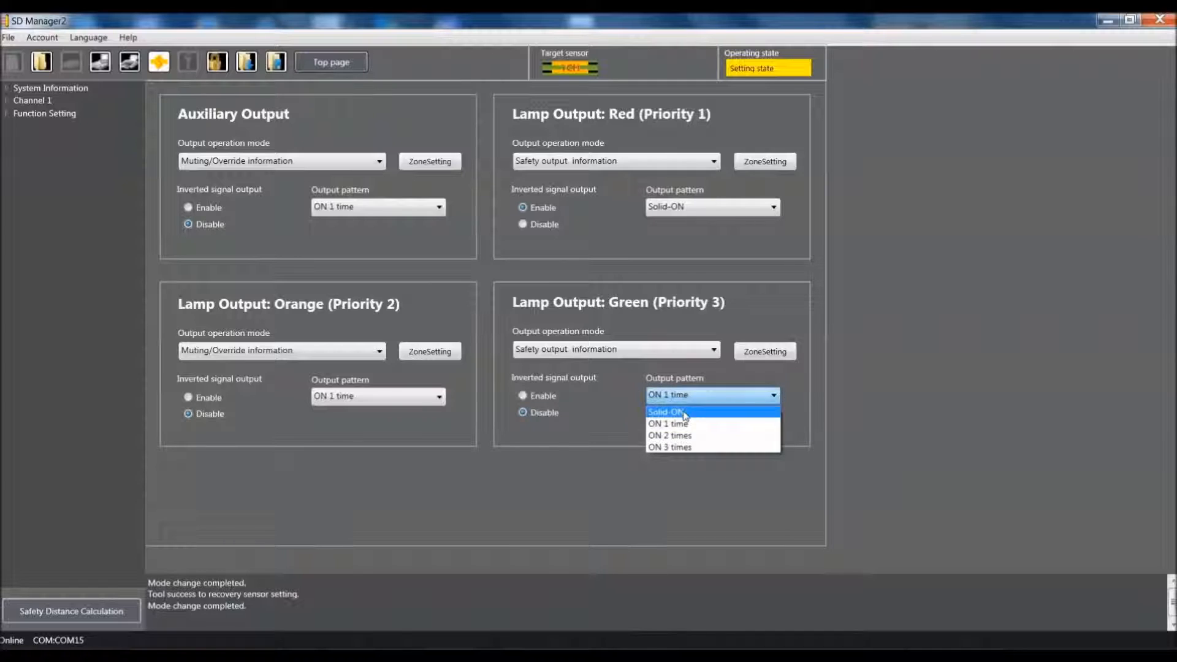
click(663, 412)
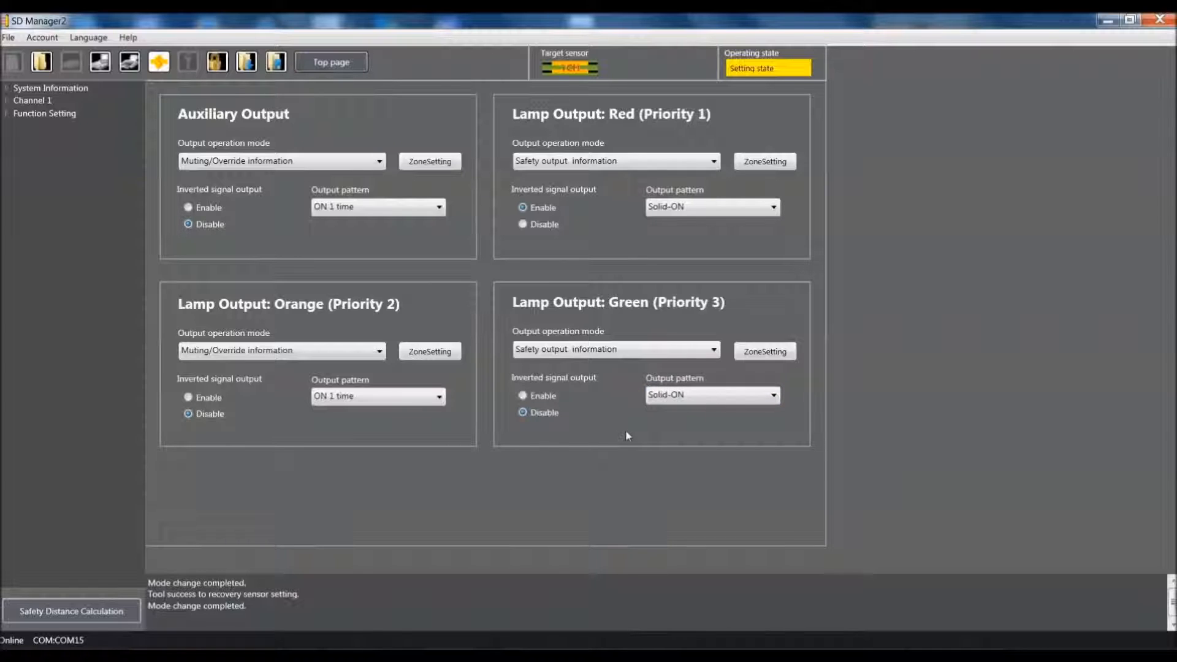
mouse_move(628, 429)
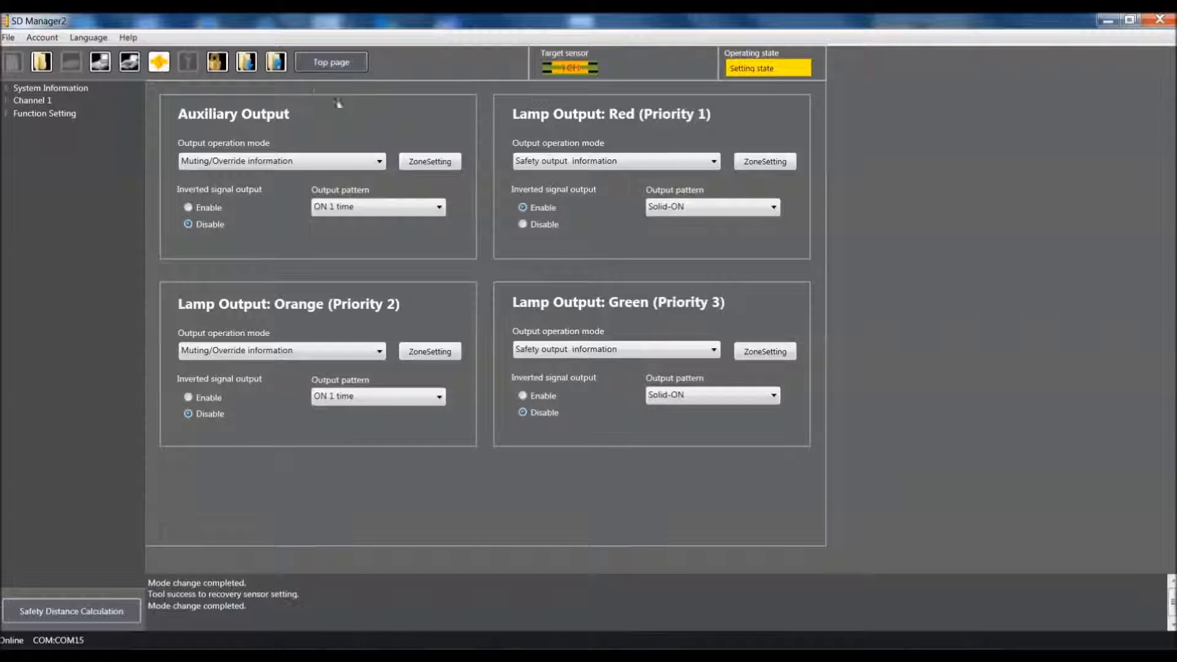
mouse_move(276, 61)
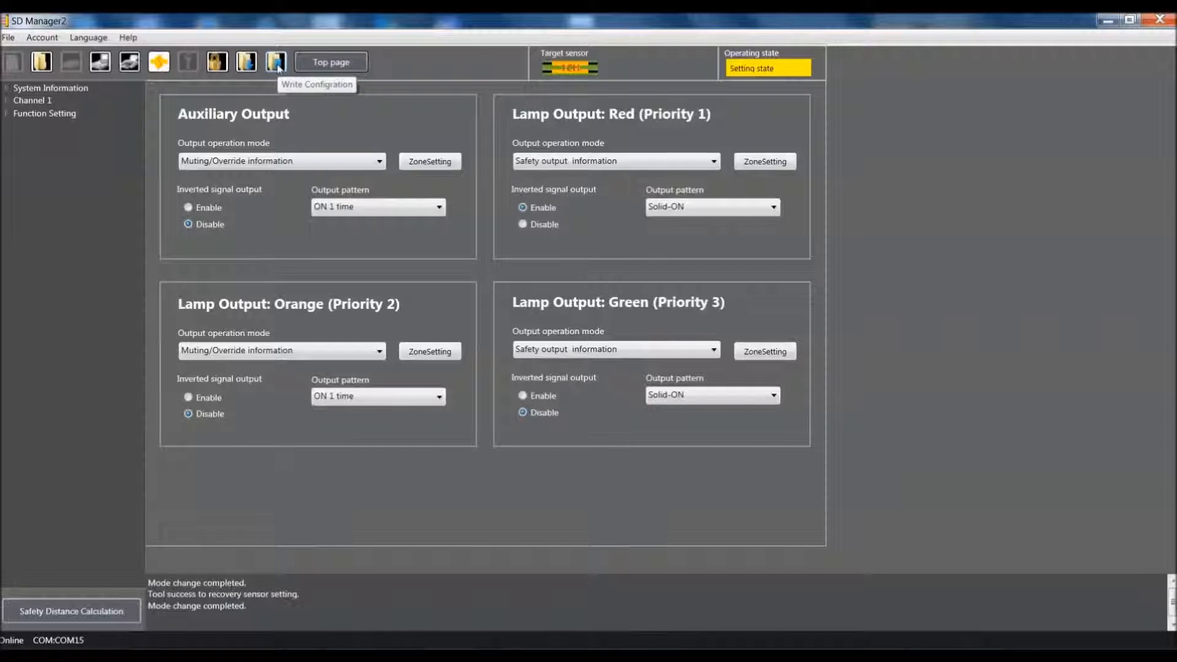
- Review the Configuration List and write the lamp settings to the sensor
click(275, 62)
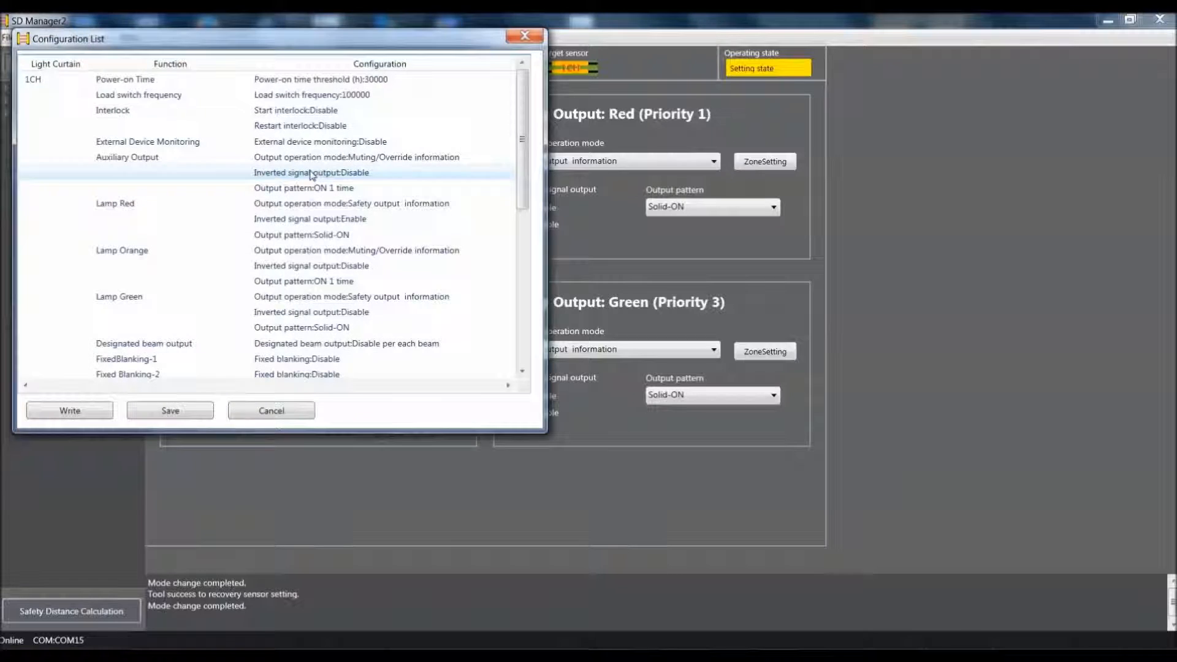
click(69, 411)
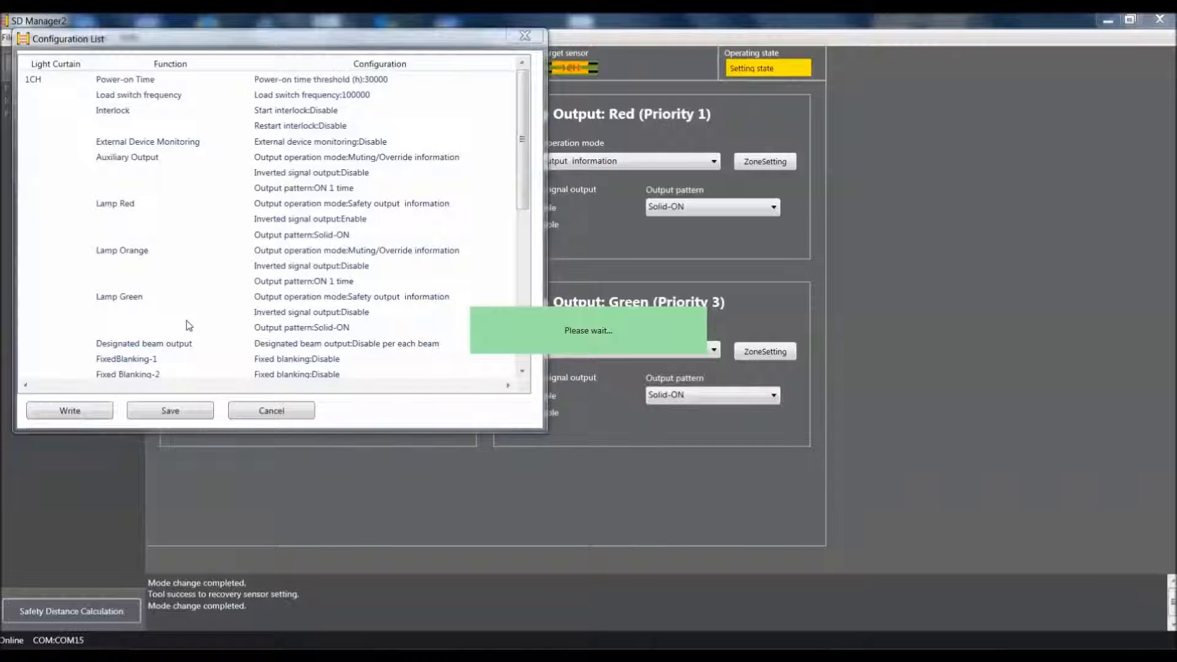
click(68, 410)
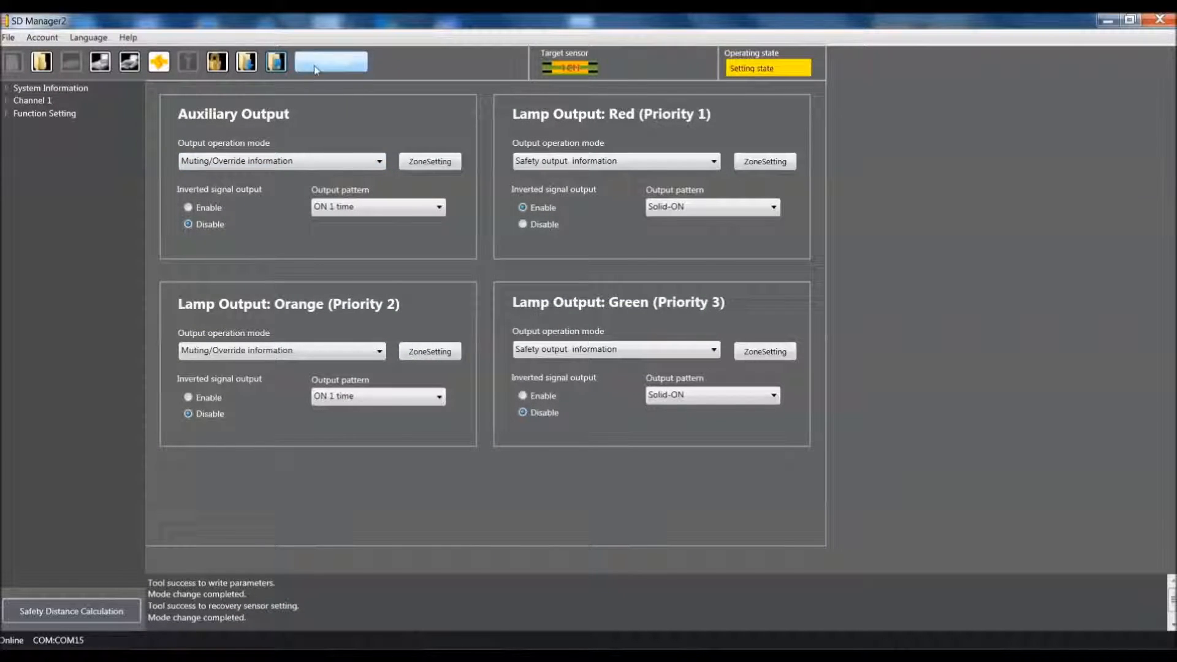
- Return to the top page and confirm switching the sensor back to detection mode
click(158, 61)
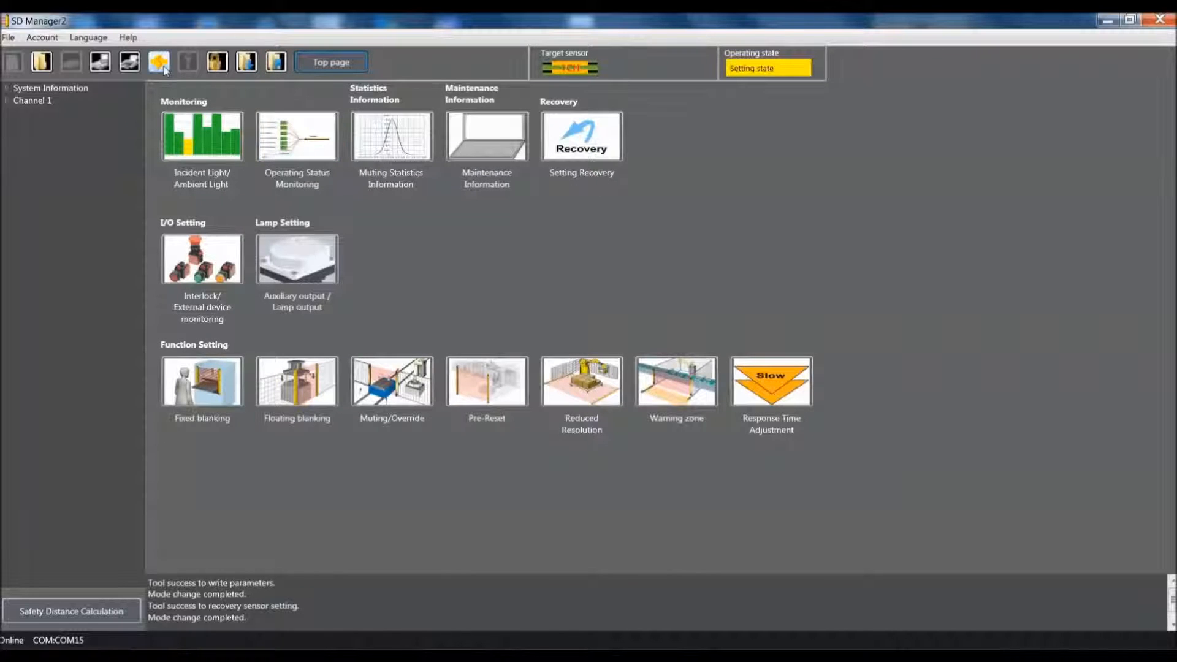
click(159, 62)
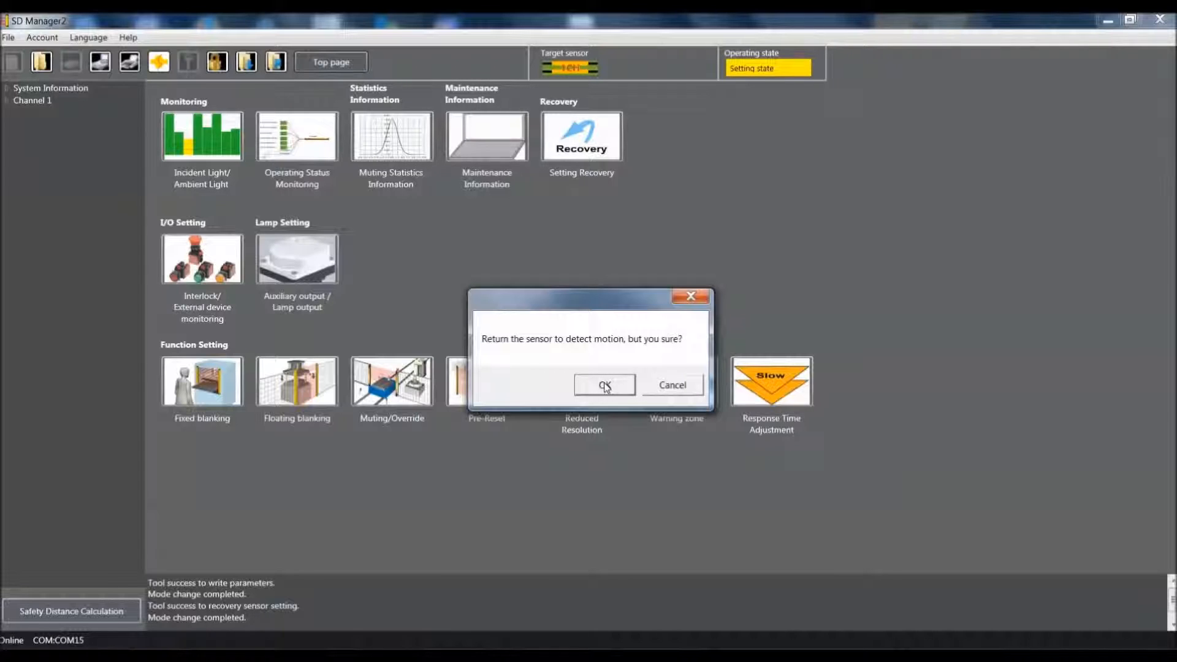
click(605, 385)
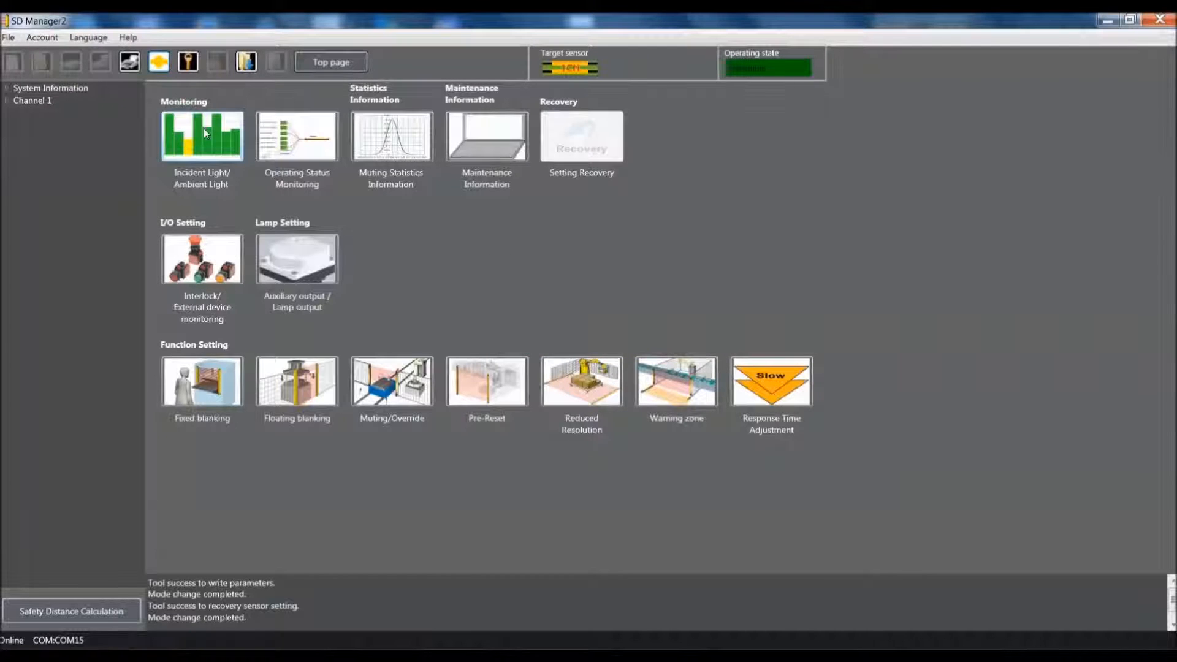
- Start the Incident Light/Ambient Light live chart for all 16 beams
click(201, 136)
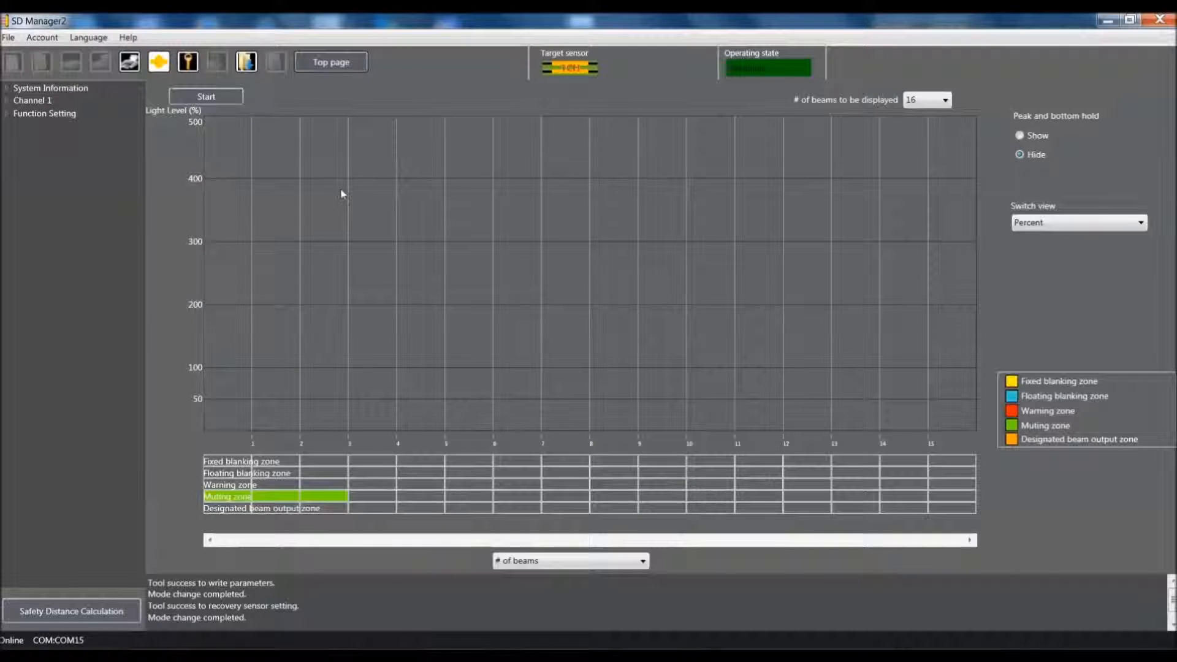
click(204, 96)
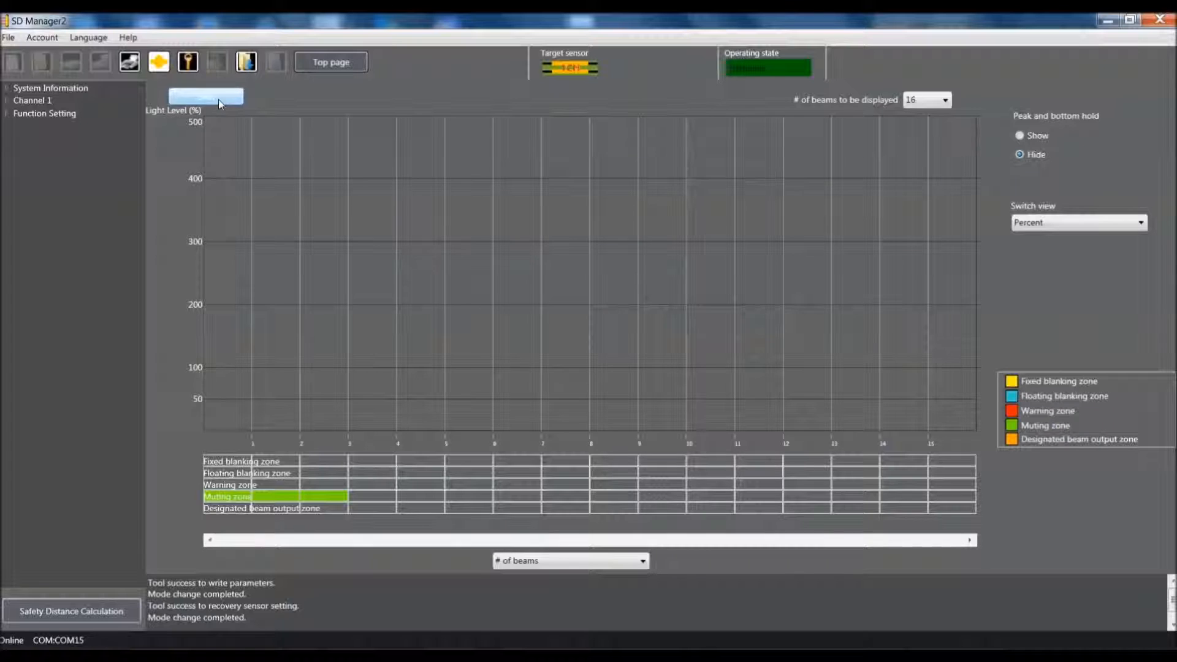
click(204, 96)
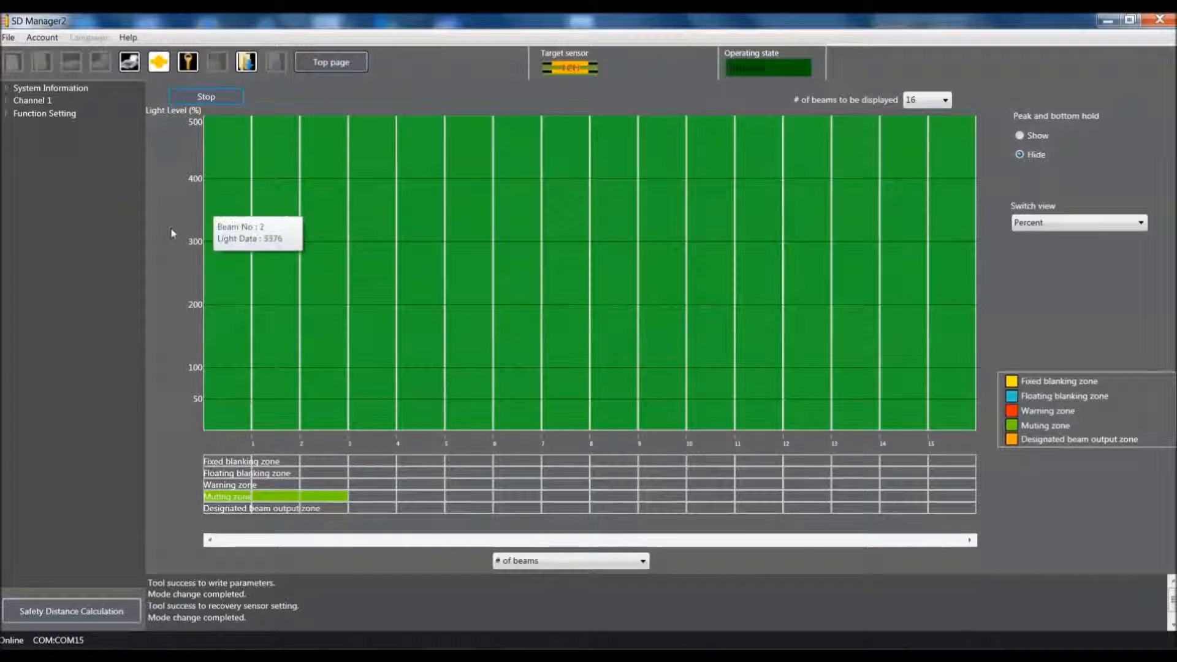